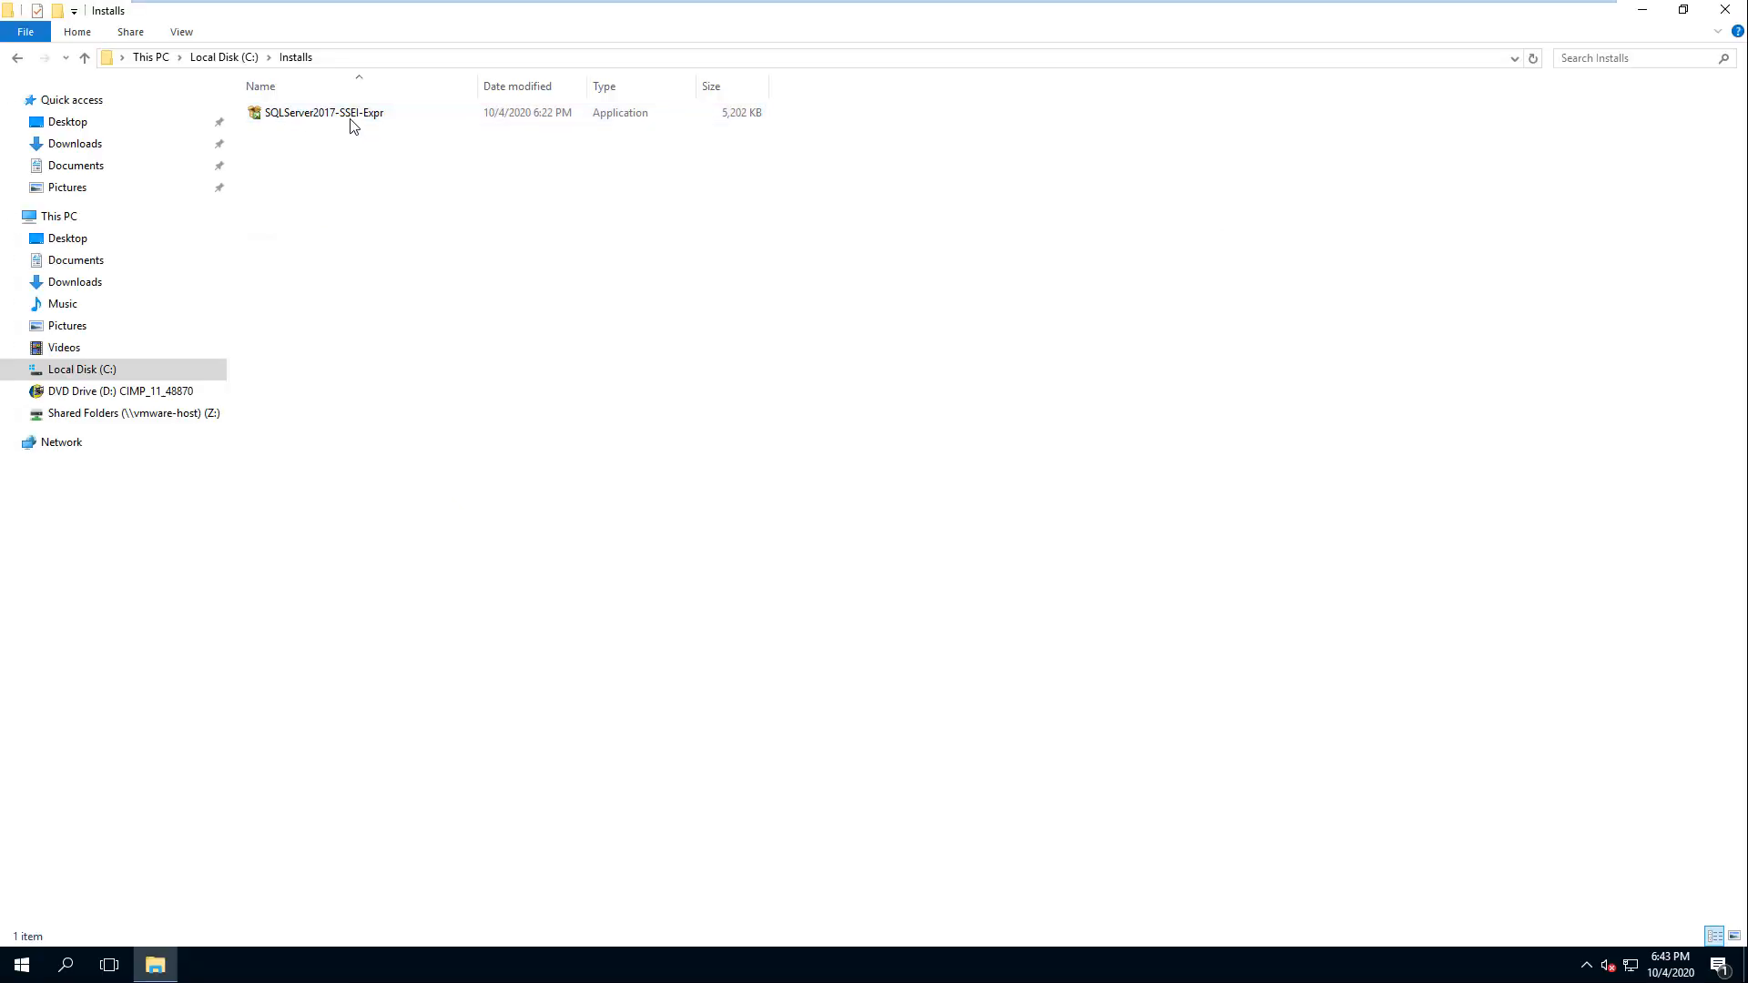
# Launch SQLServer2017-SSEI-Expr from the C:\Installs folder
pyautogui.click(324, 113)
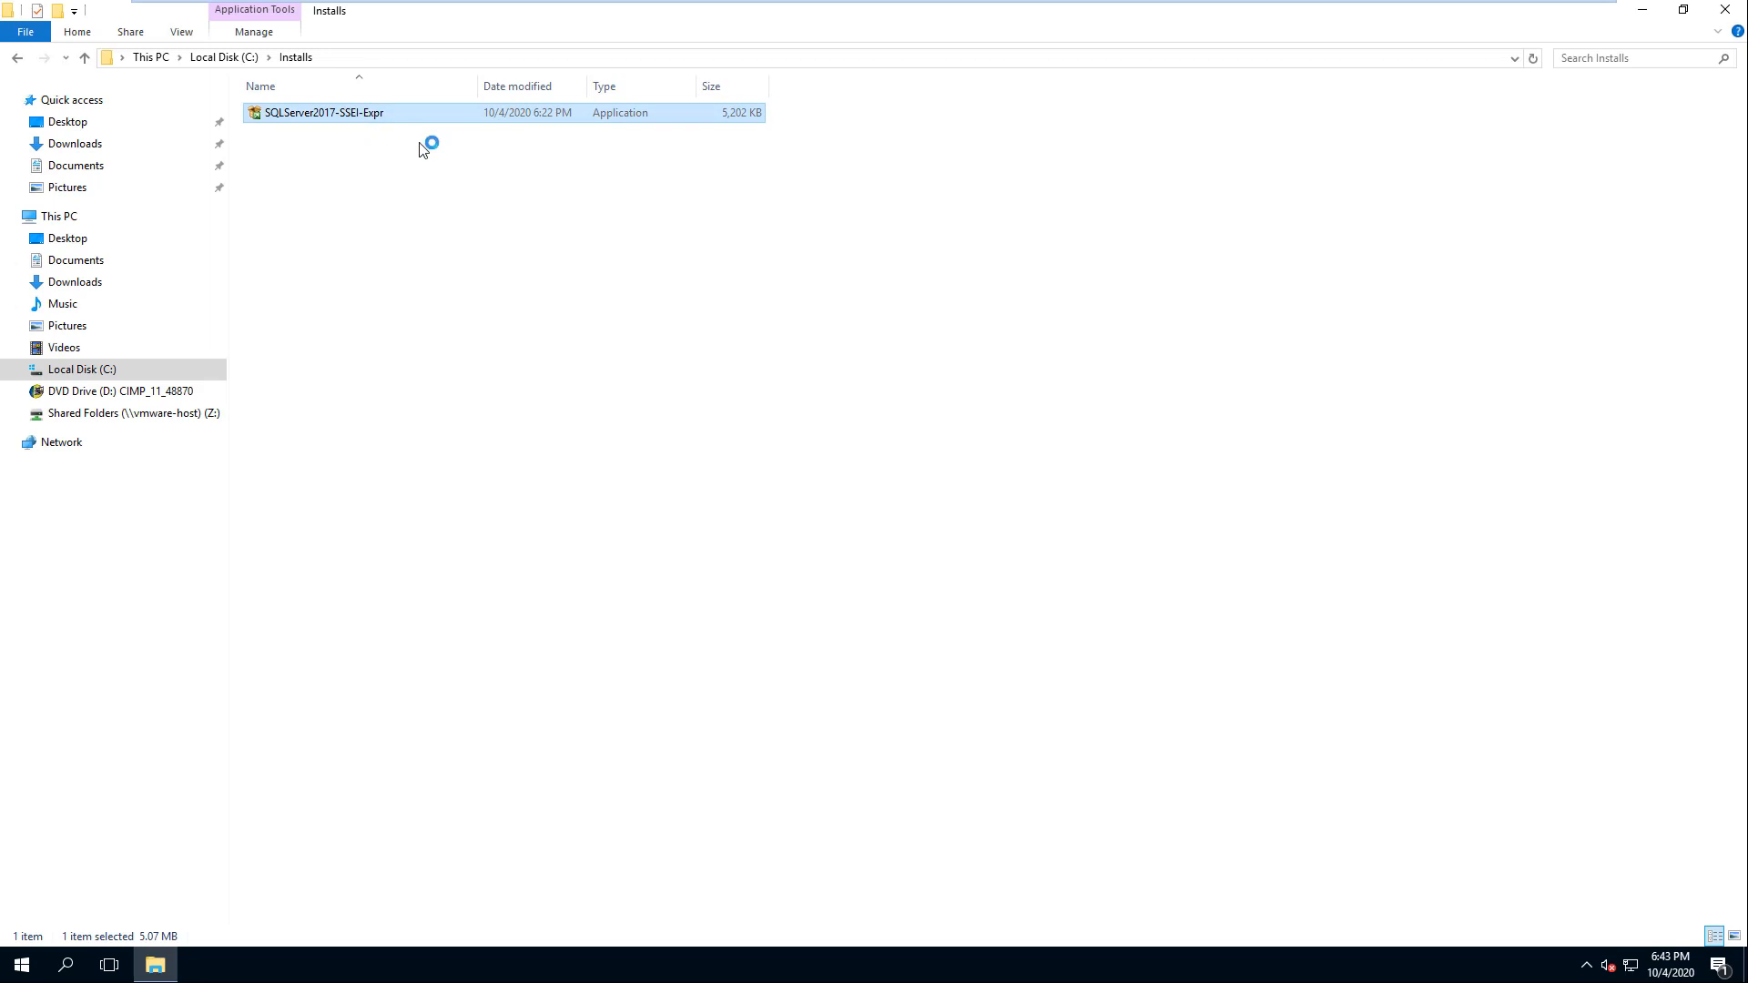
pyautogui.doubleClick(324, 113)
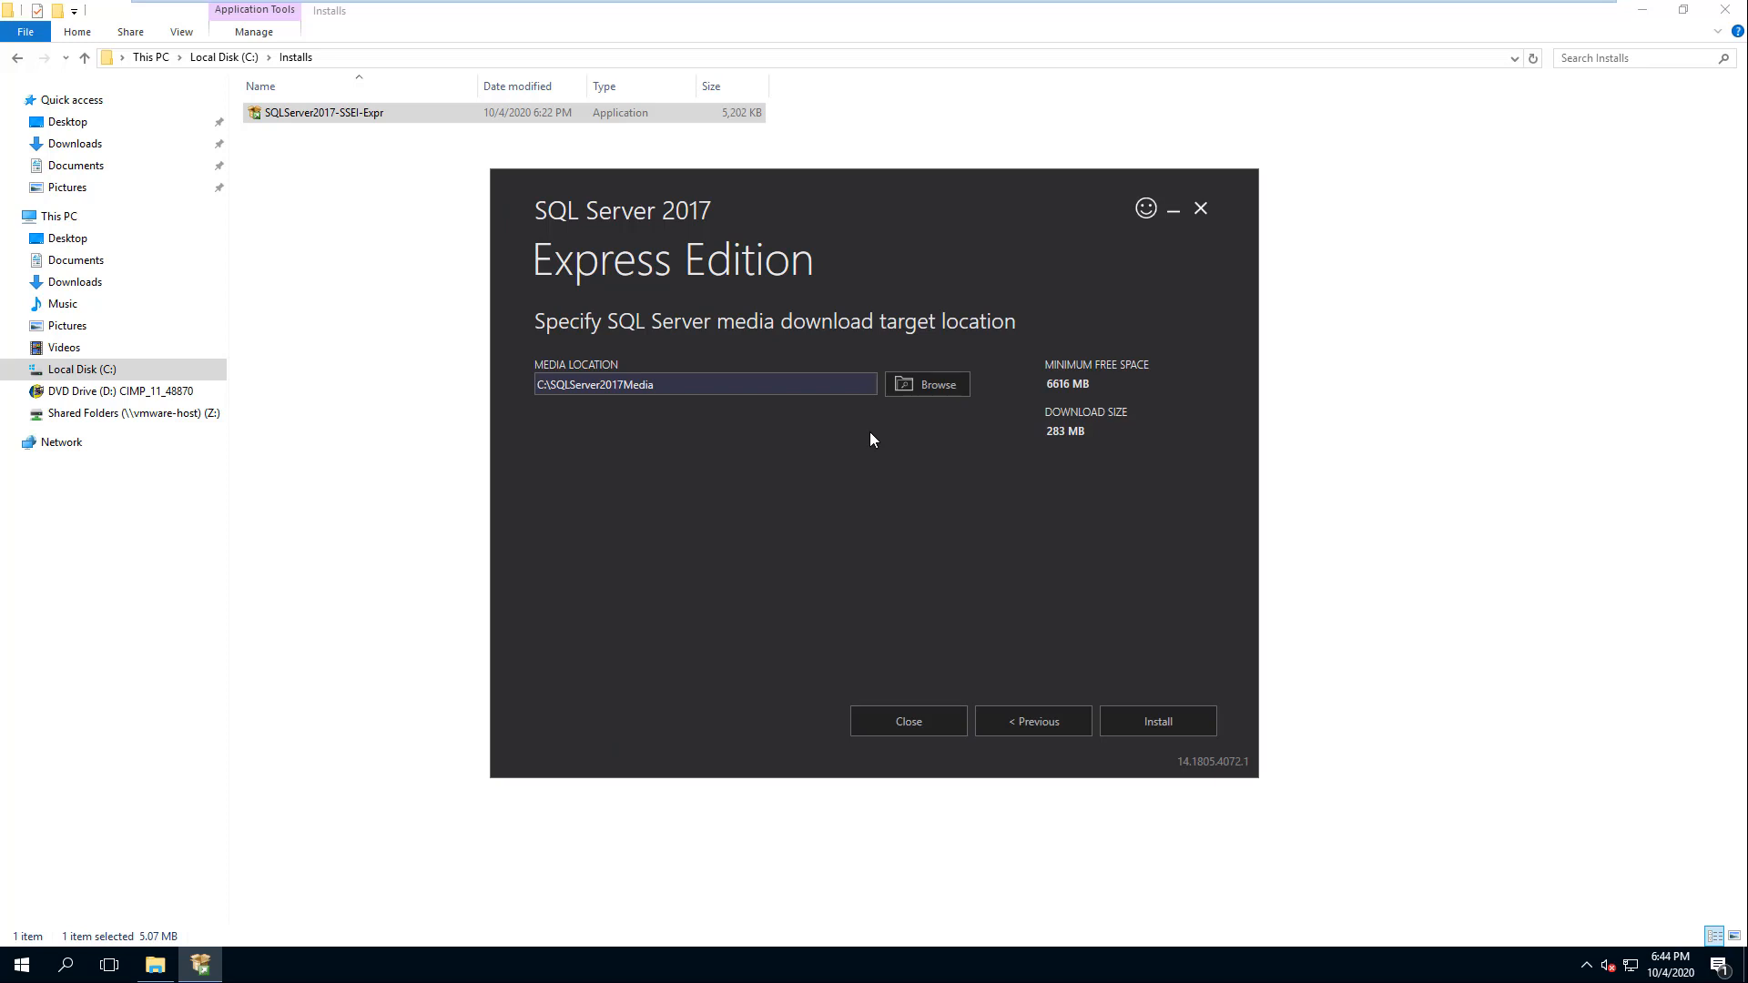
pyautogui.moveTo(841, 447)
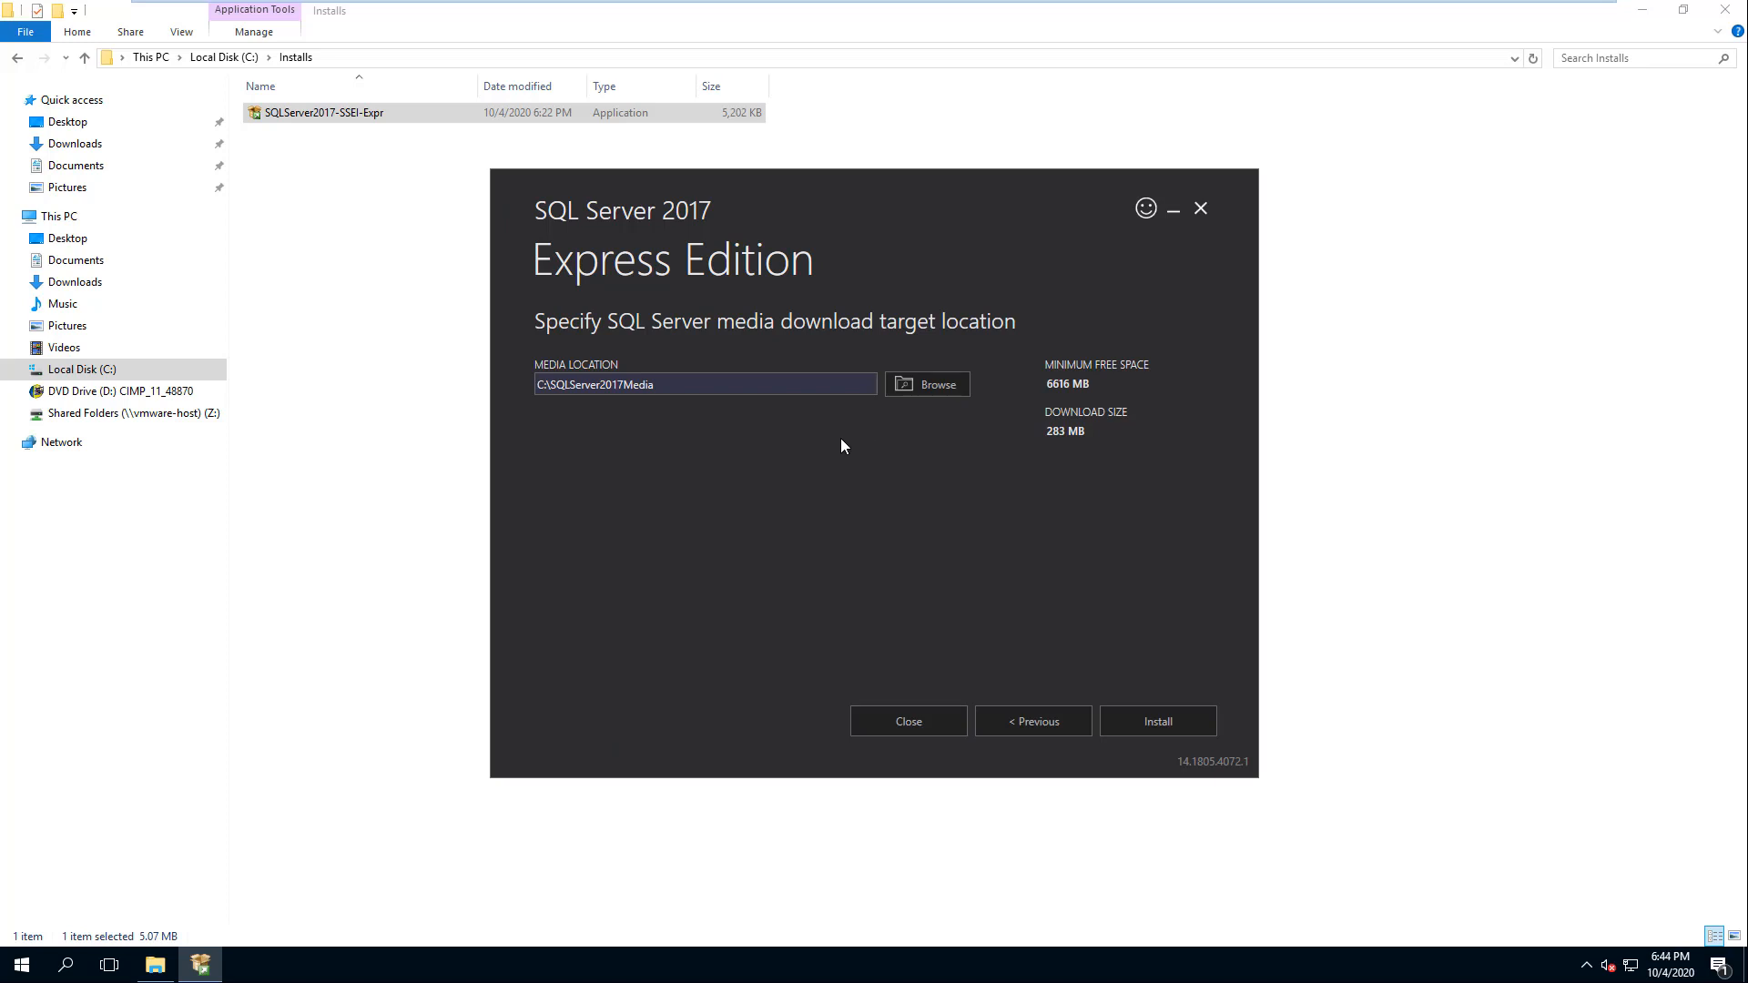
pyautogui.moveTo(1158, 721)
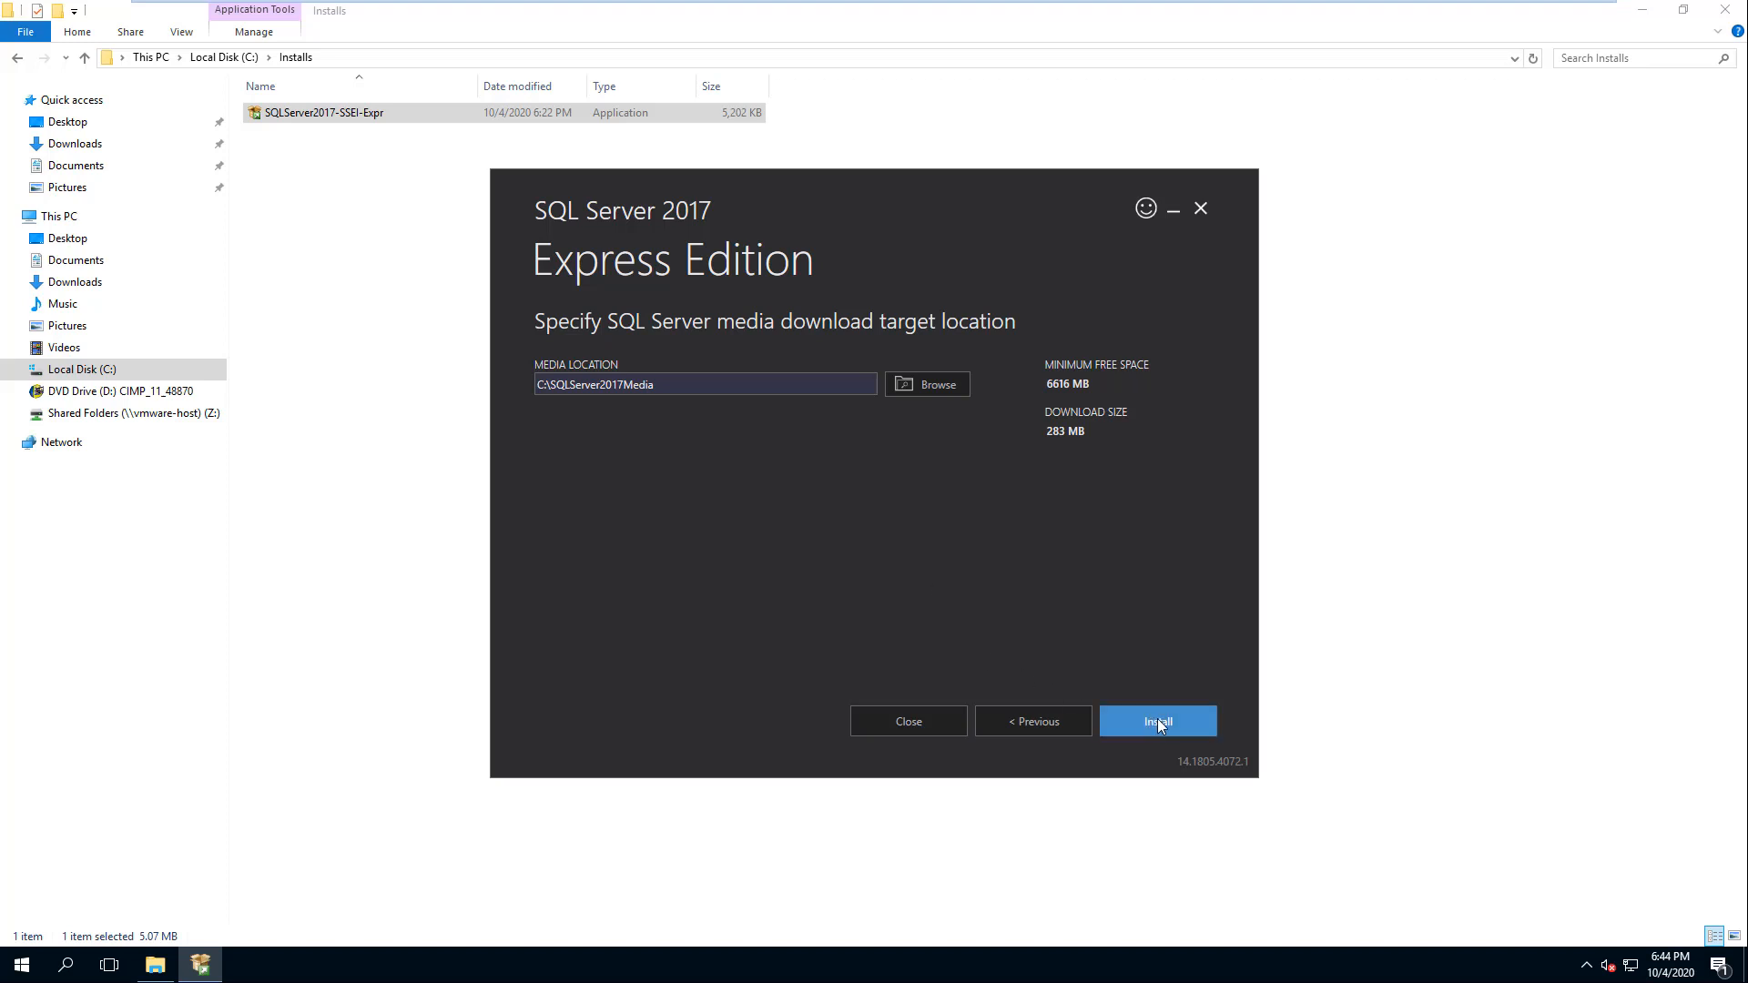
# Install with the default media location C:\SQLServer2017Media
pyautogui.click(1158, 721)
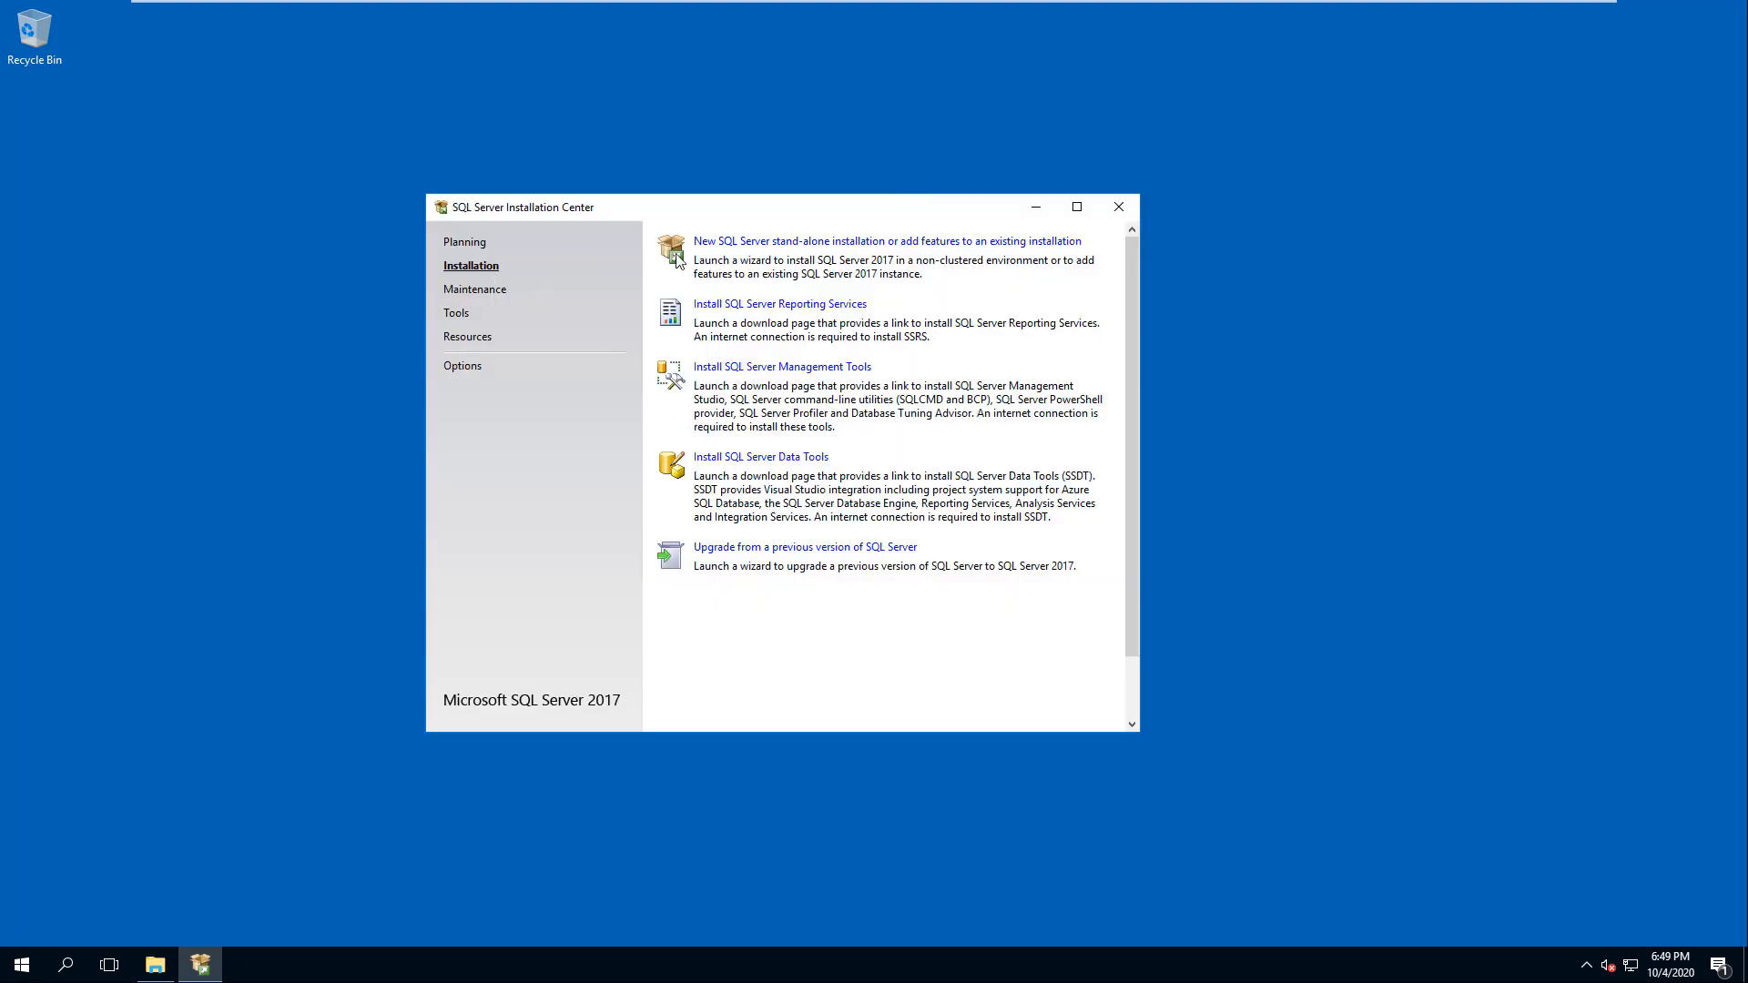
pyautogui.moveTo(802, 260)
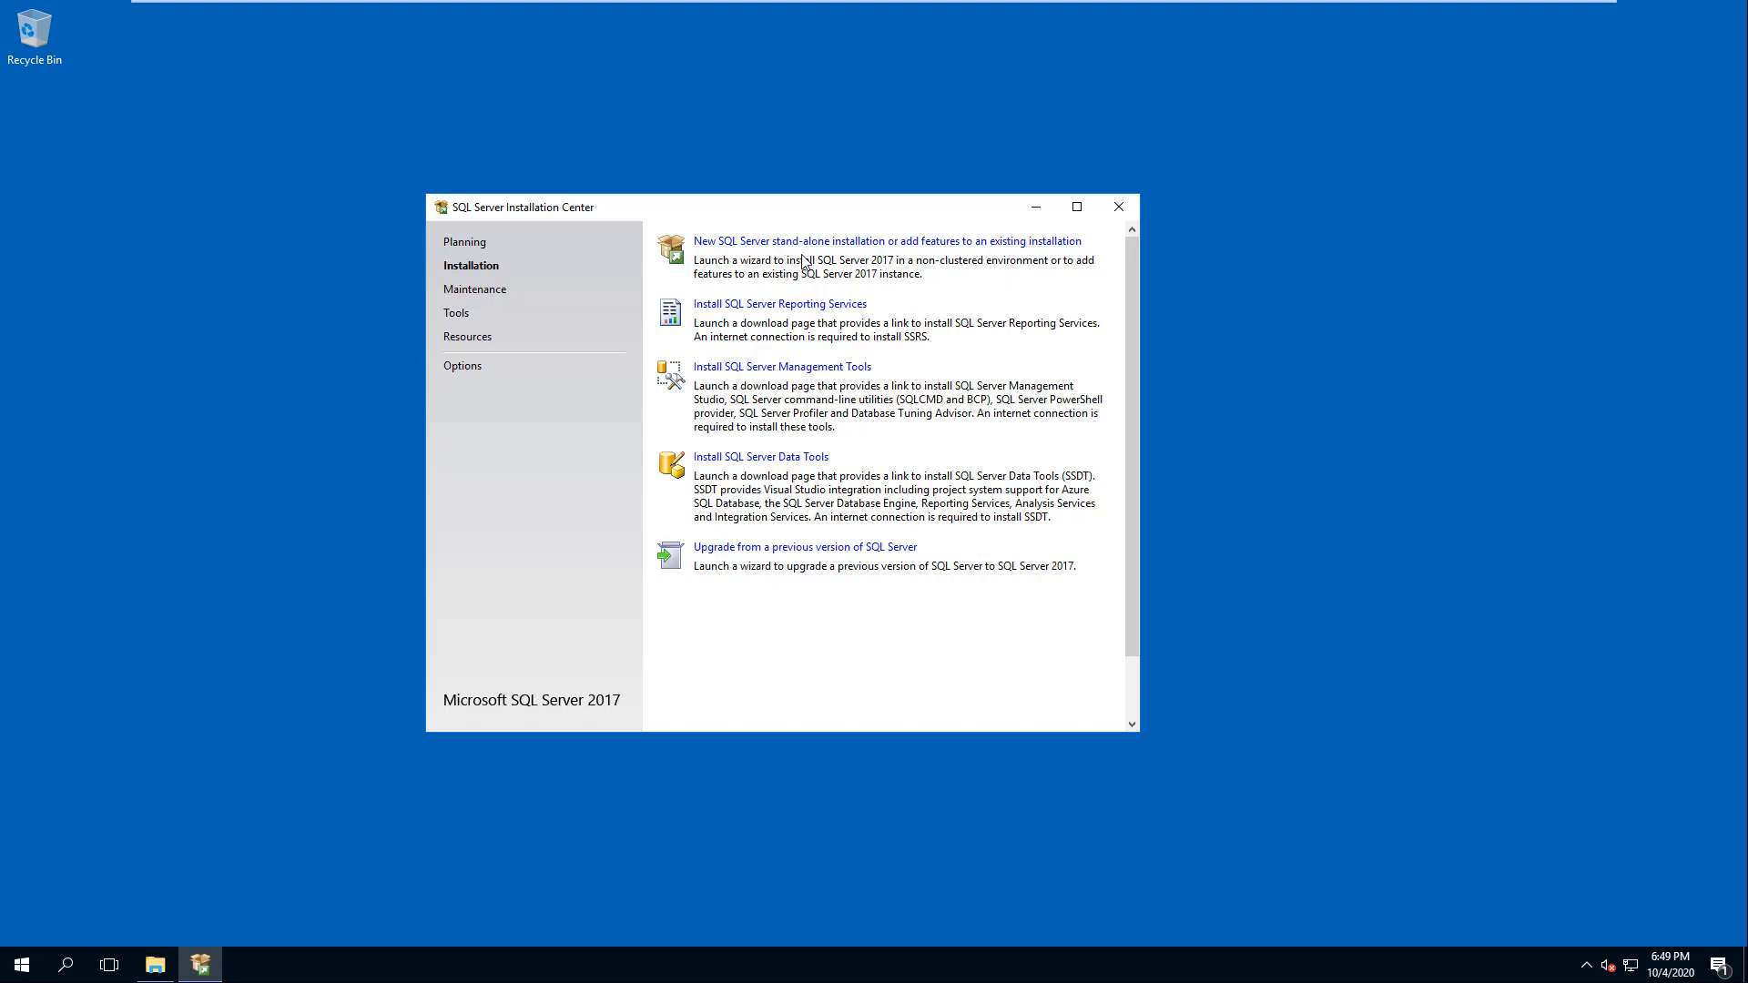
# Start a new stand-alone SQL Server installation and accept the license terms
pyautogui.click(884, 241)
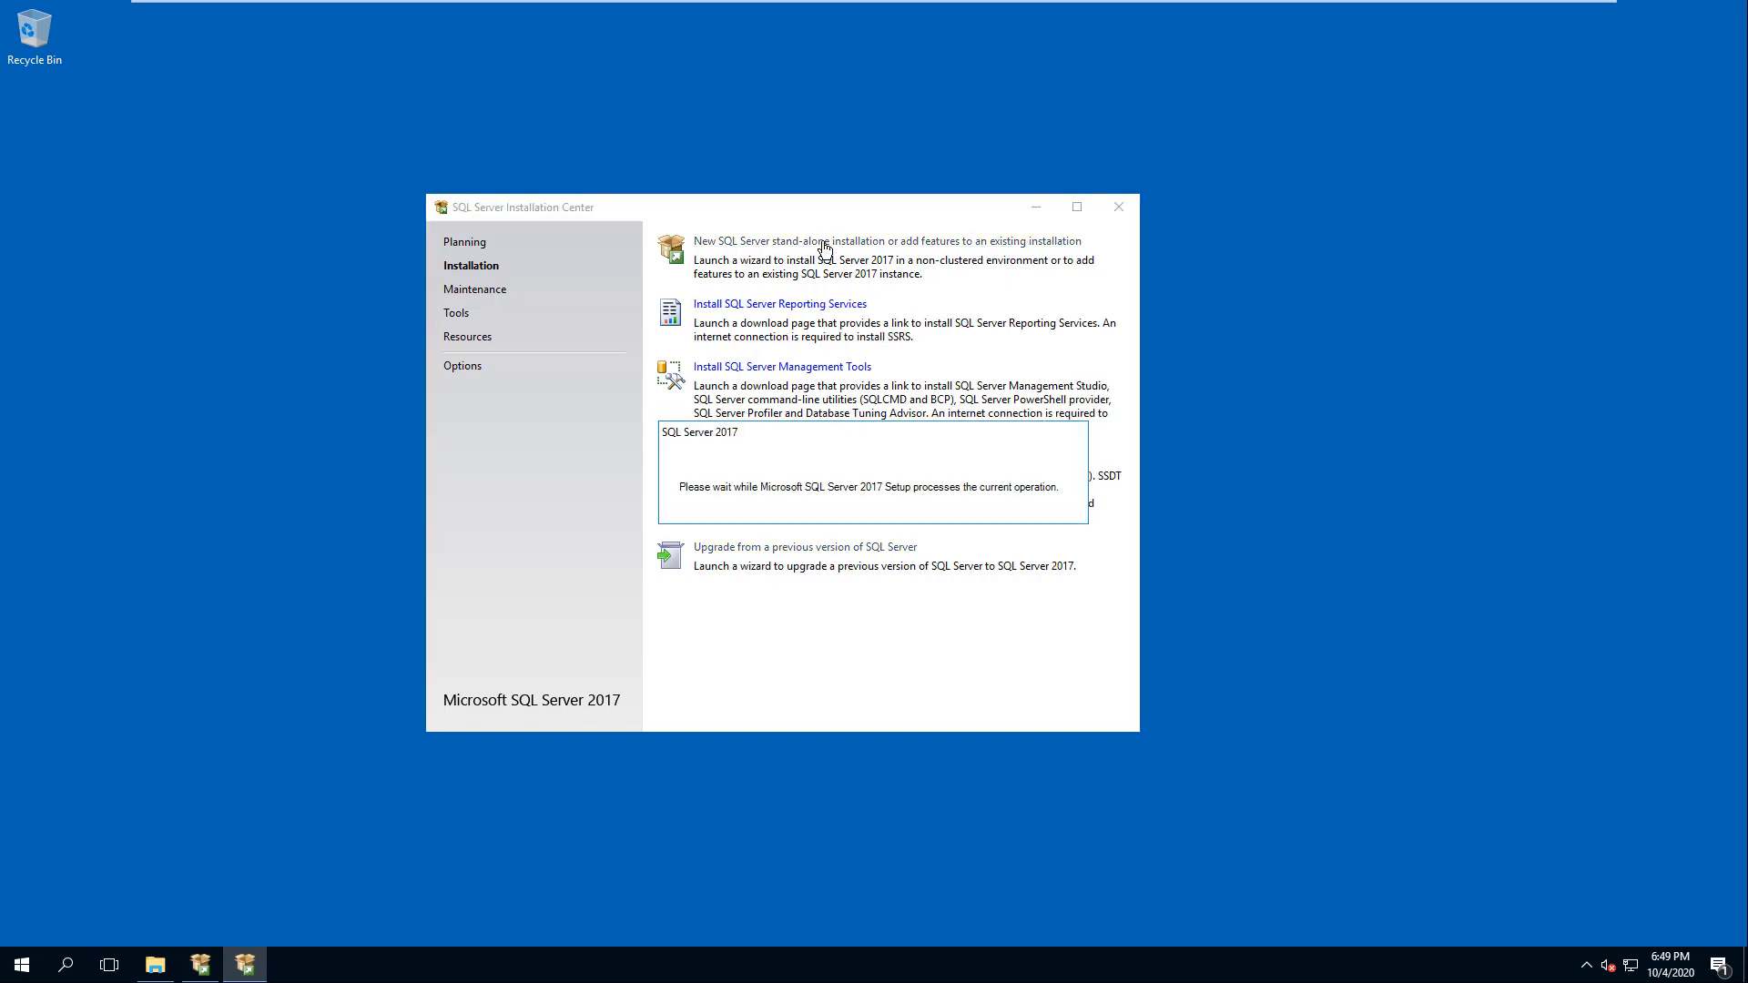
pyautogui.click(885, 241)
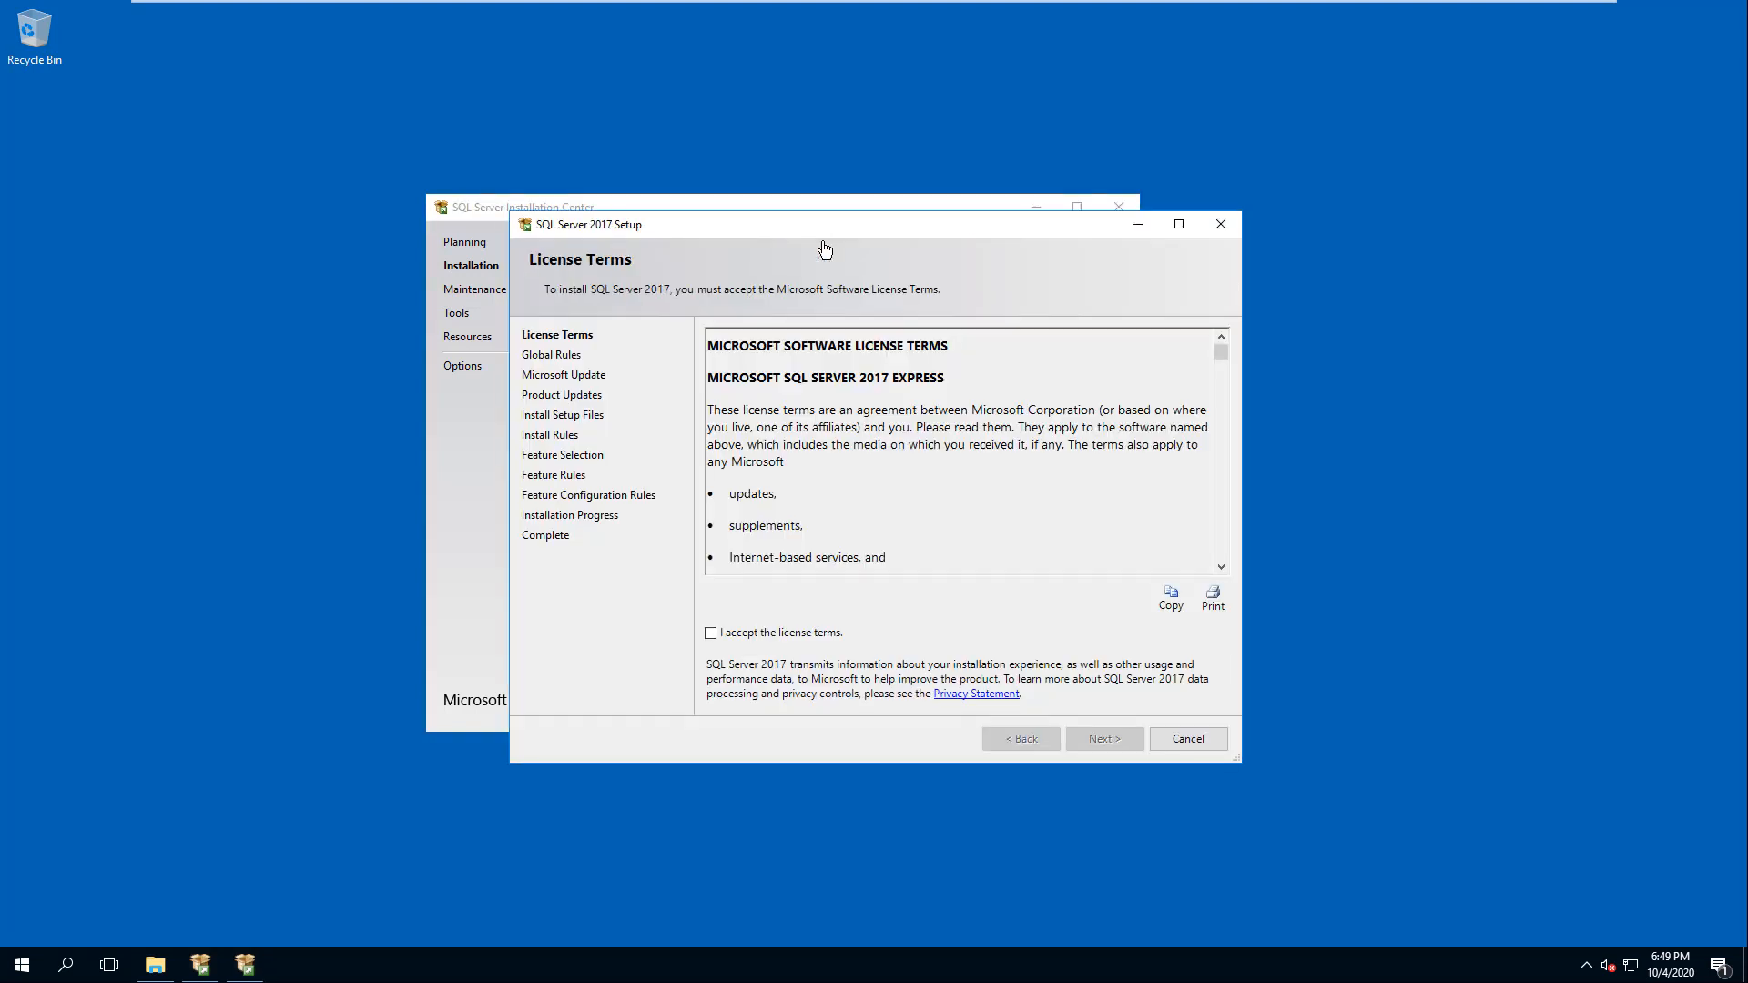
pyautogui.click(712, 633)
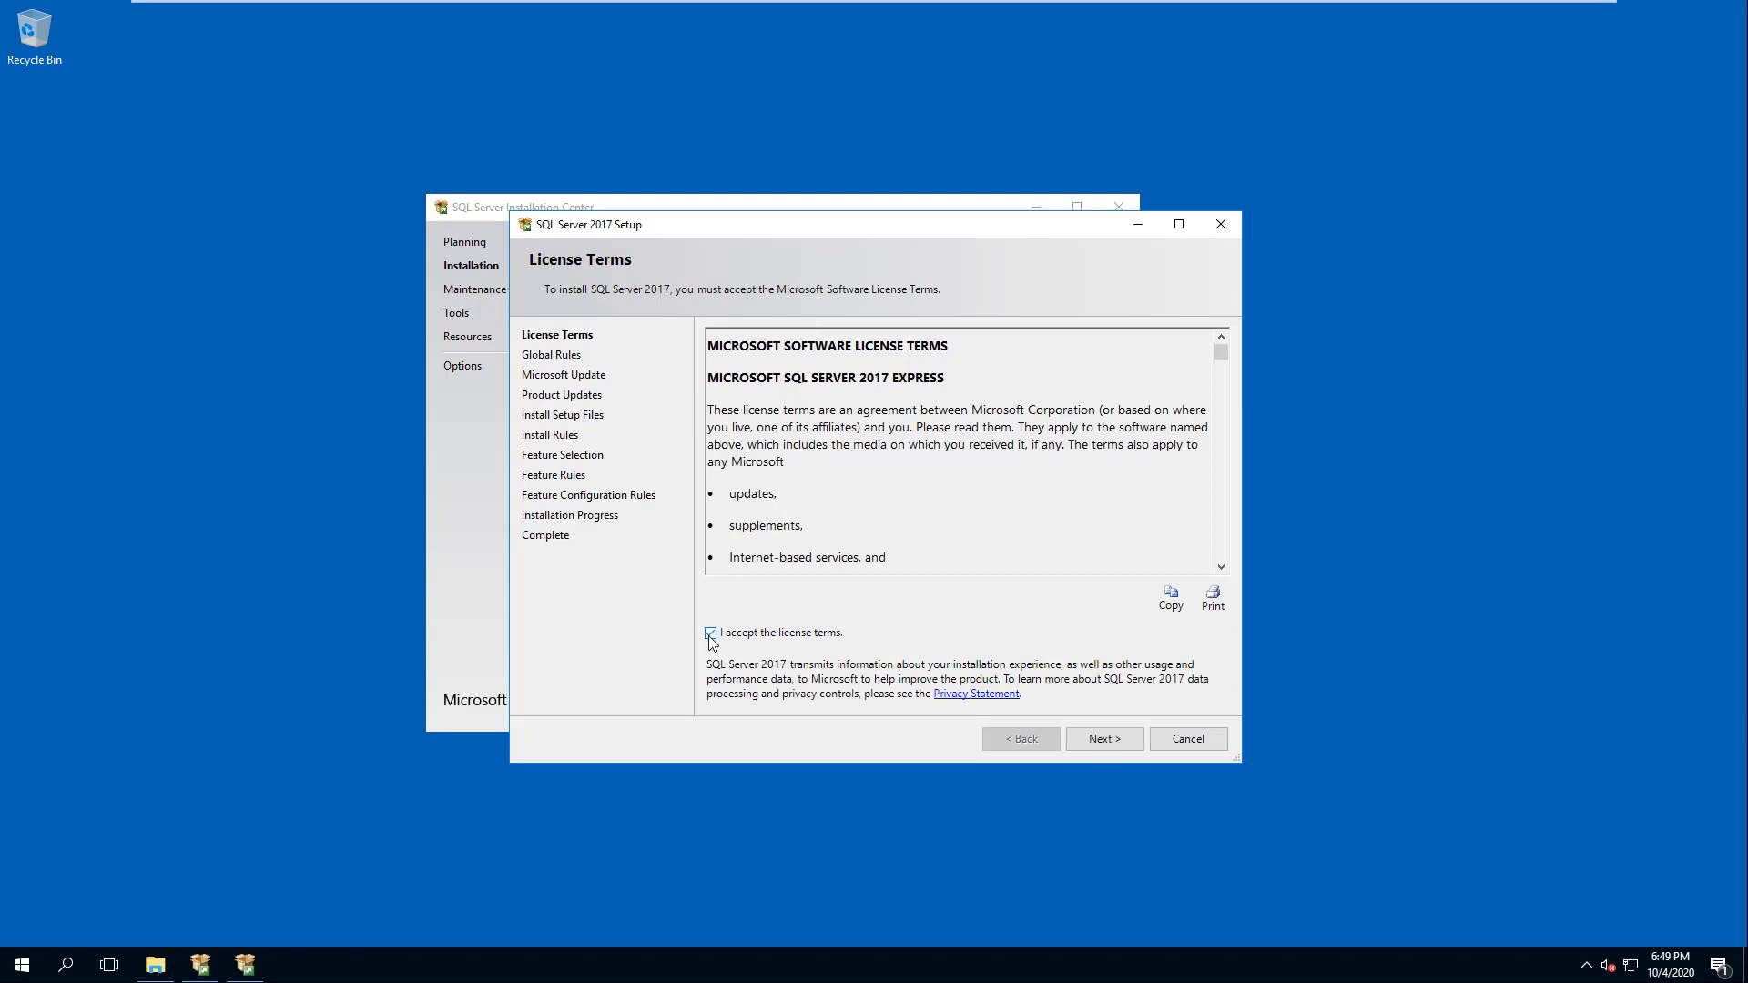
pyautogui.click(710, 632)
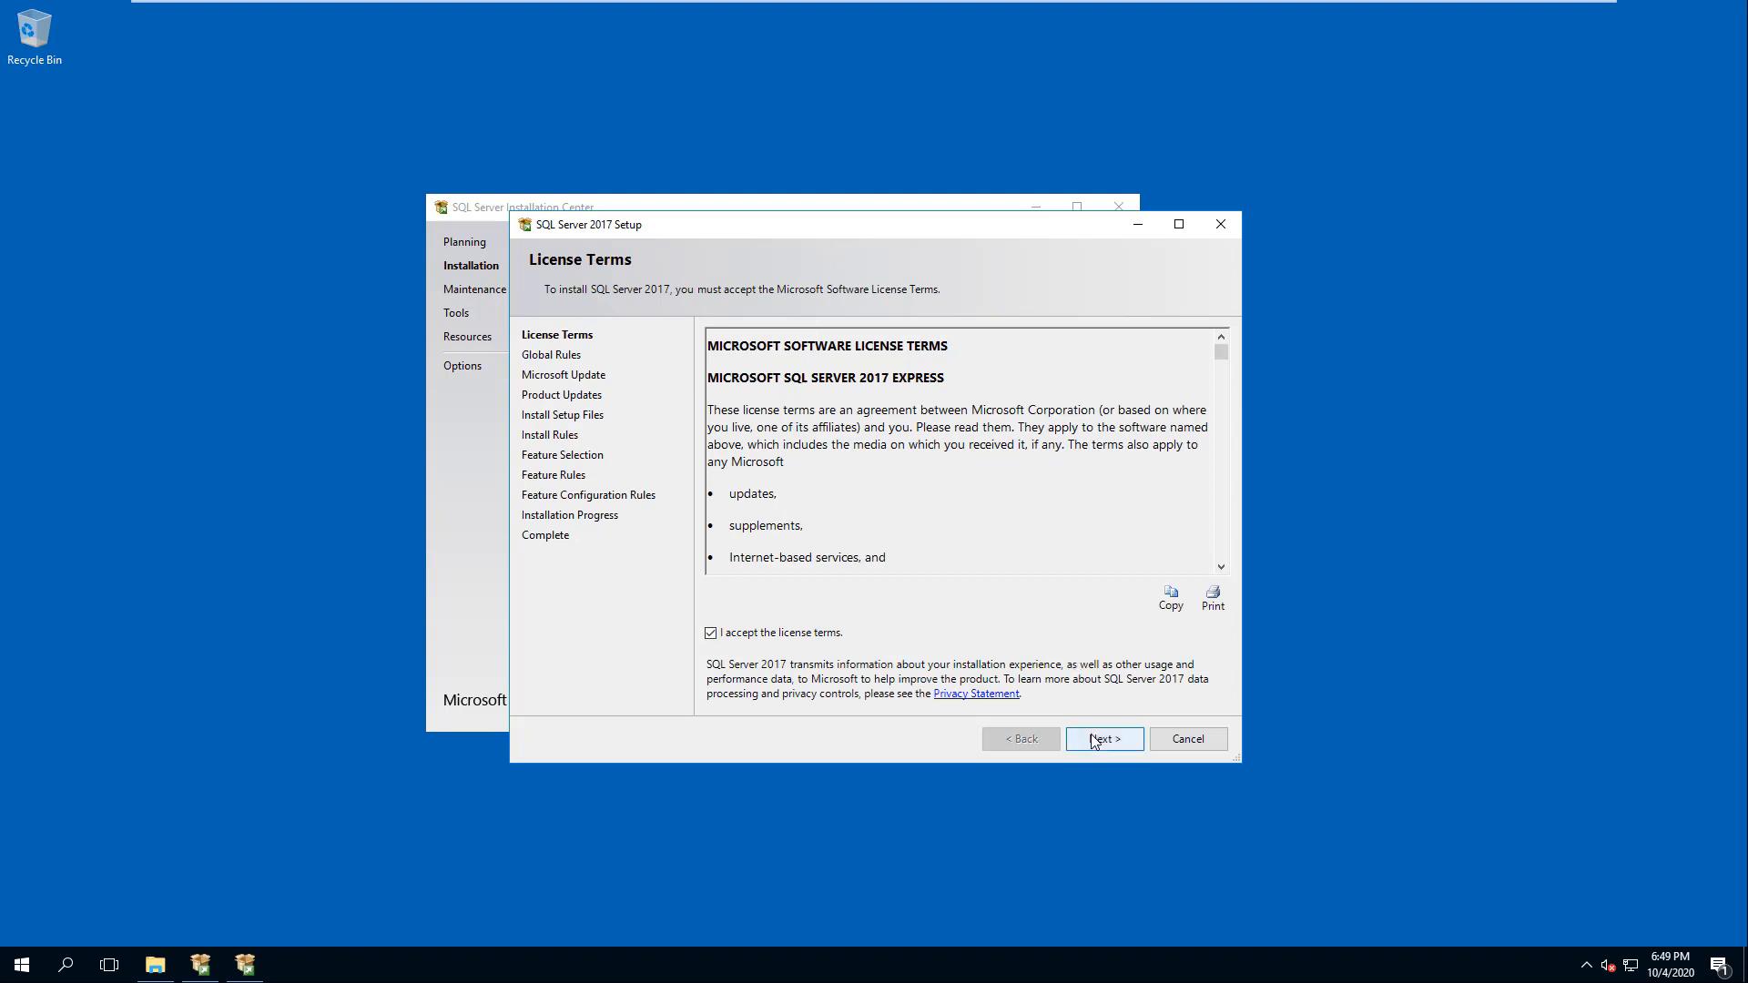
pyautogui.click(1104, 737)
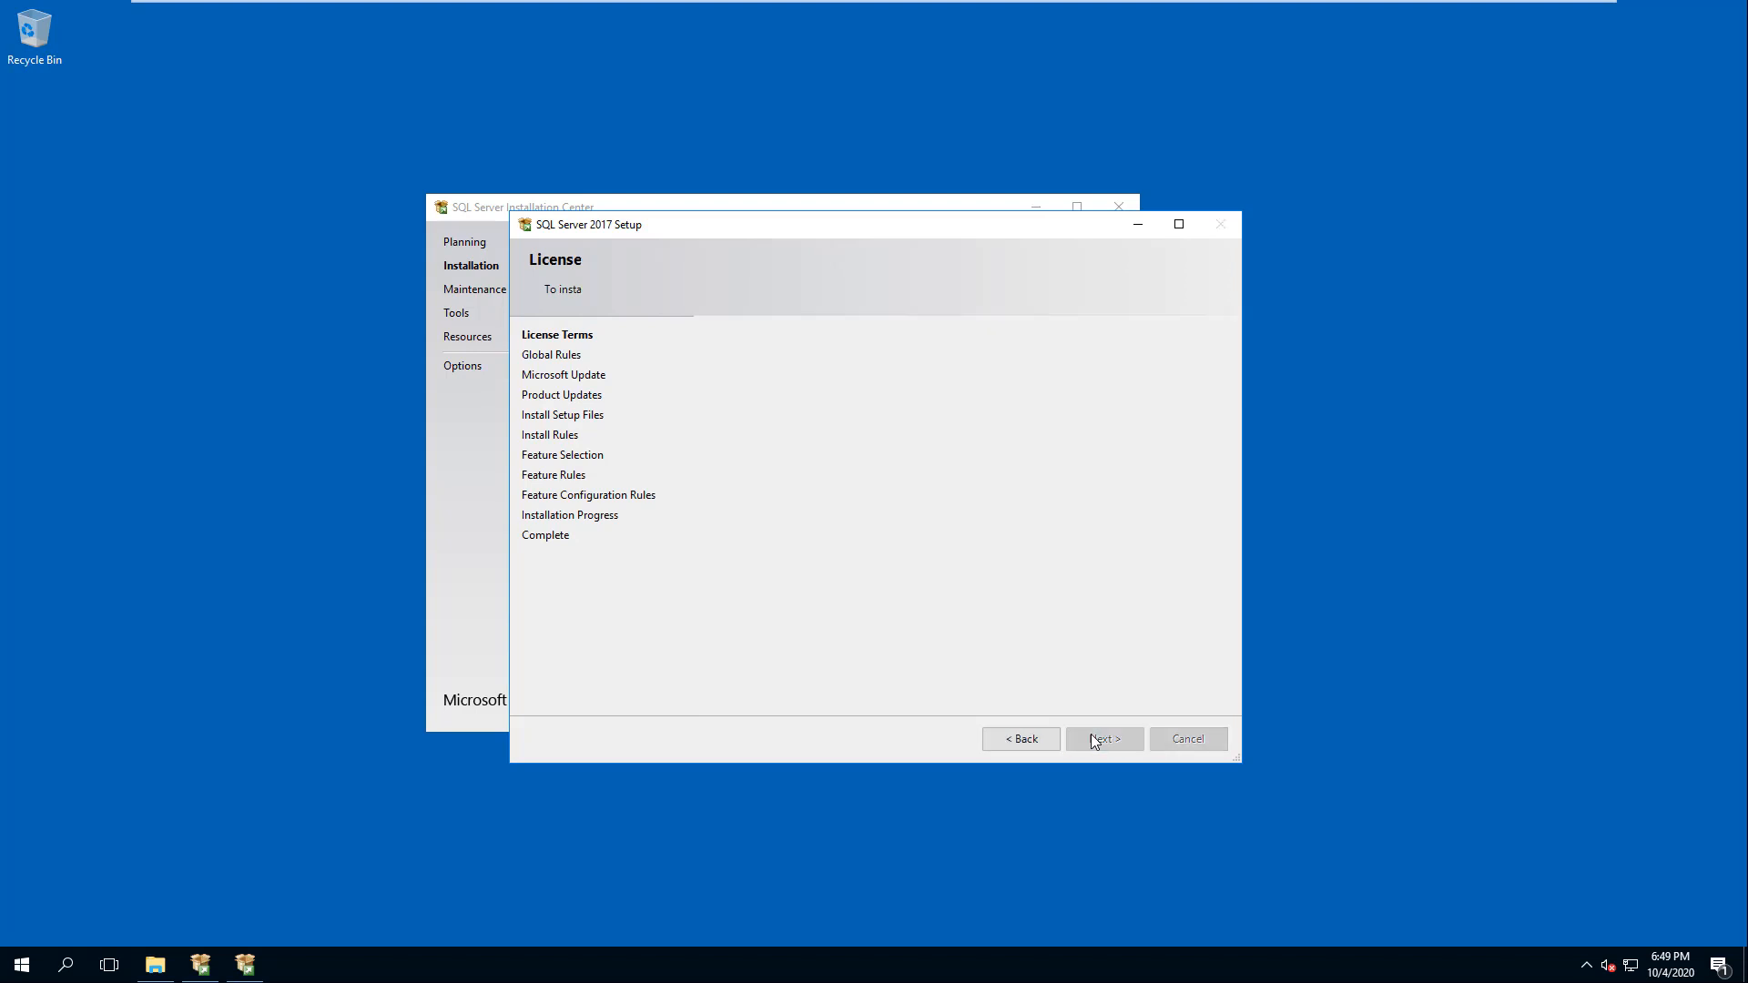
pyautogui.click(1101, 737)
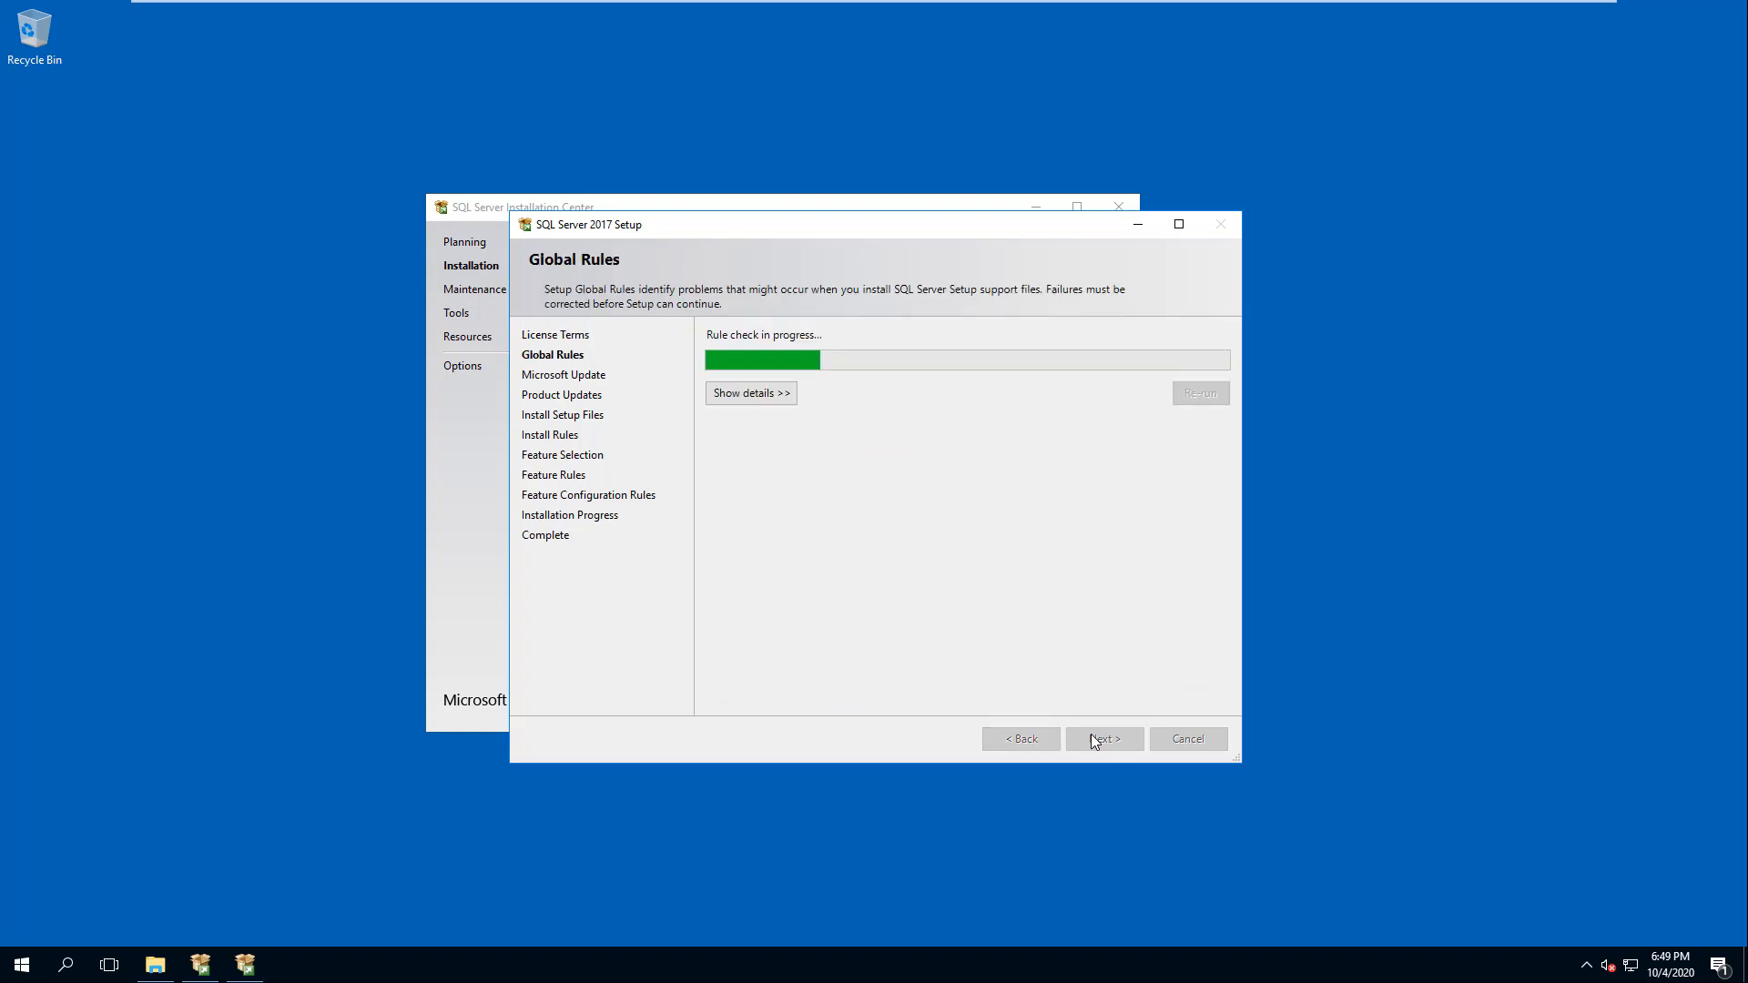
# Continue through Global Rules, Microsoft Update, Setup Files and Install Rules checks
pyautogui.click(1103, 738)
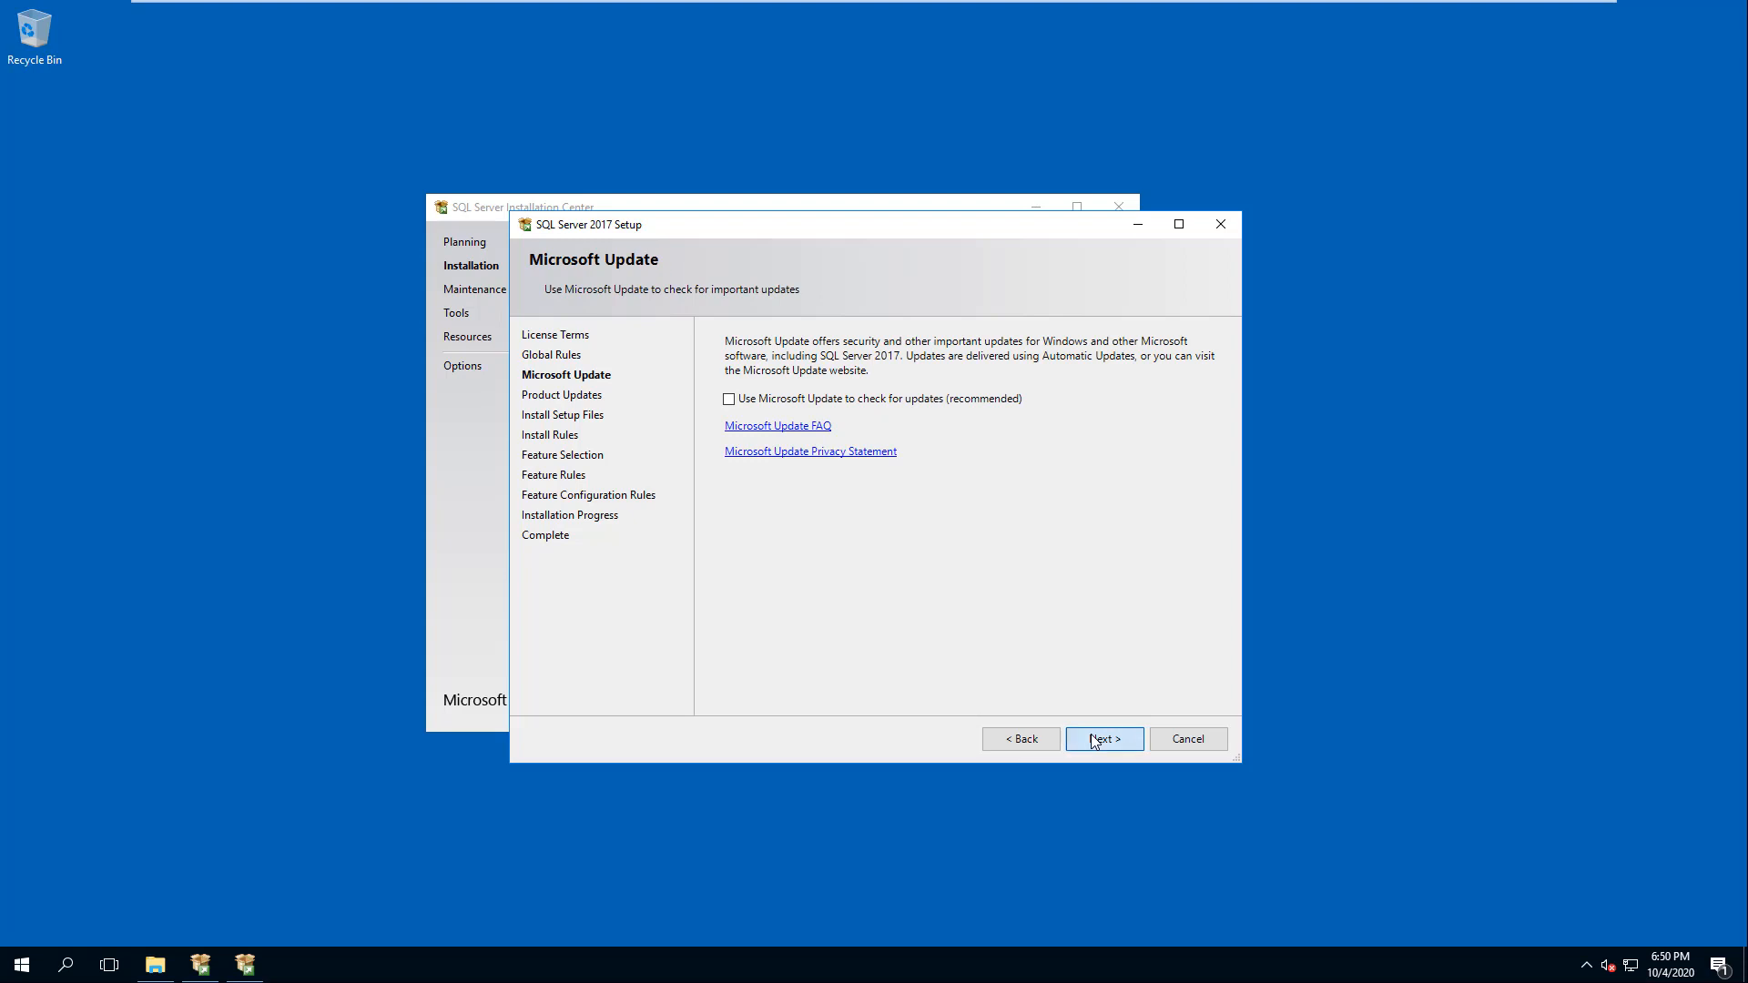
pyautogui.click(1102, 738)
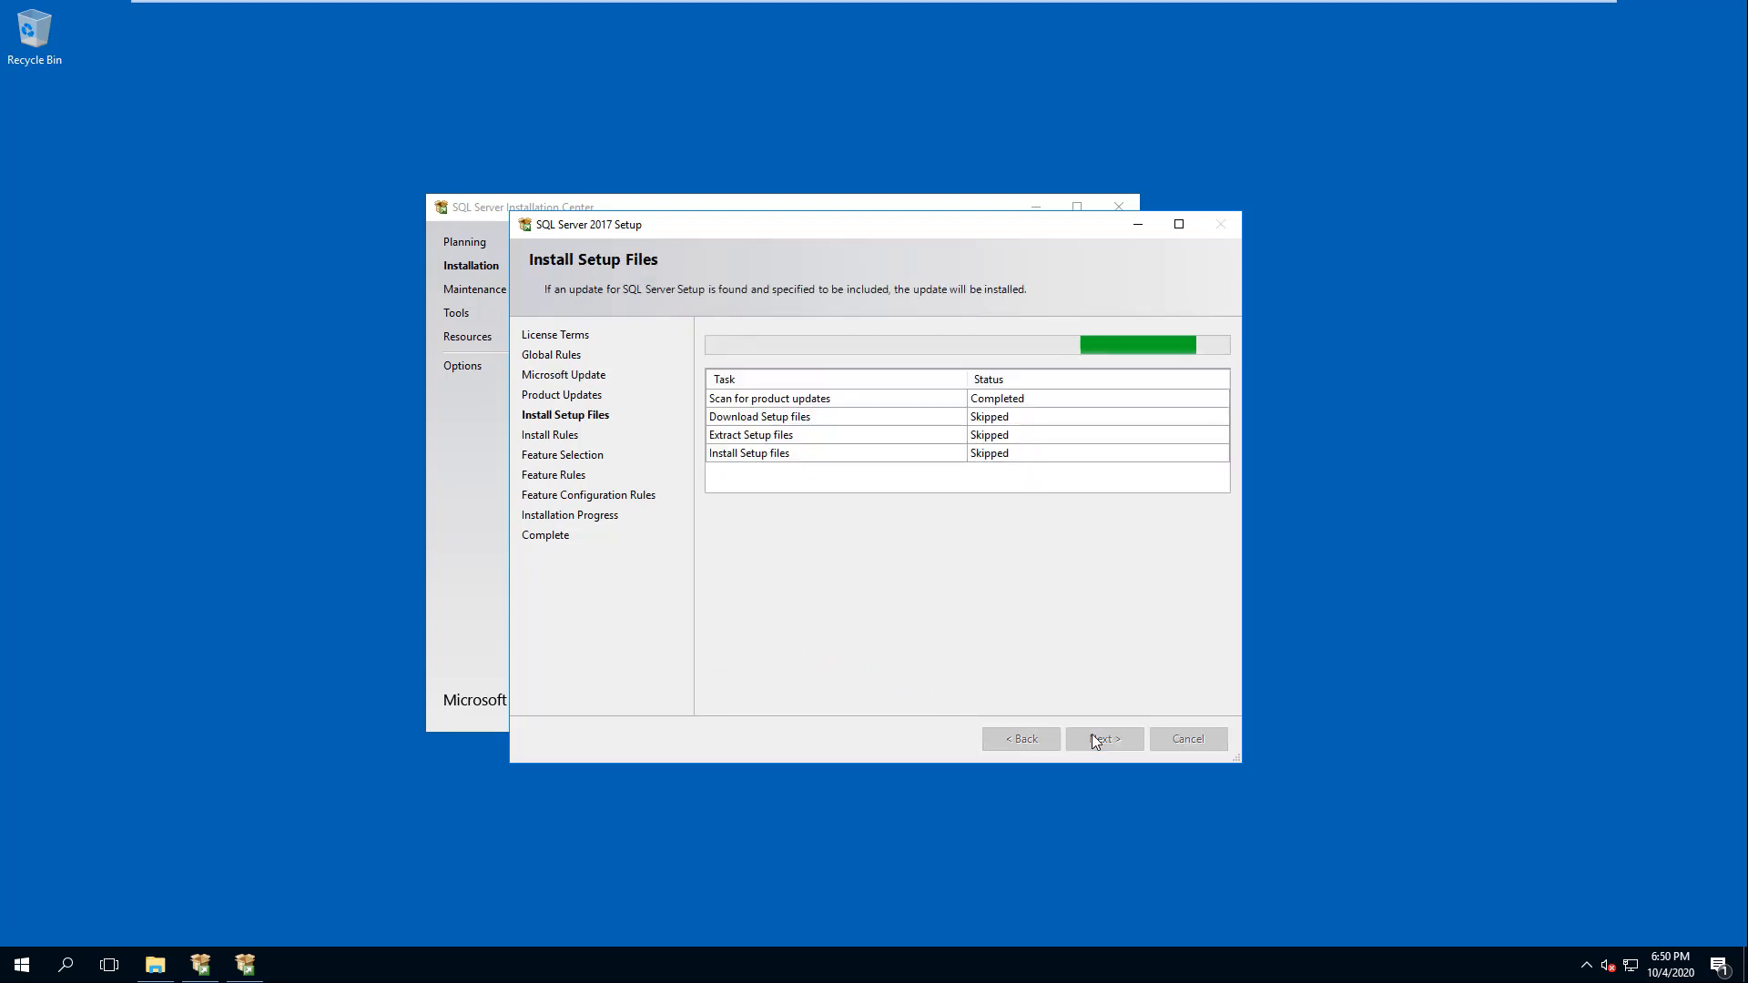
pyautogui.click(1103, 737)
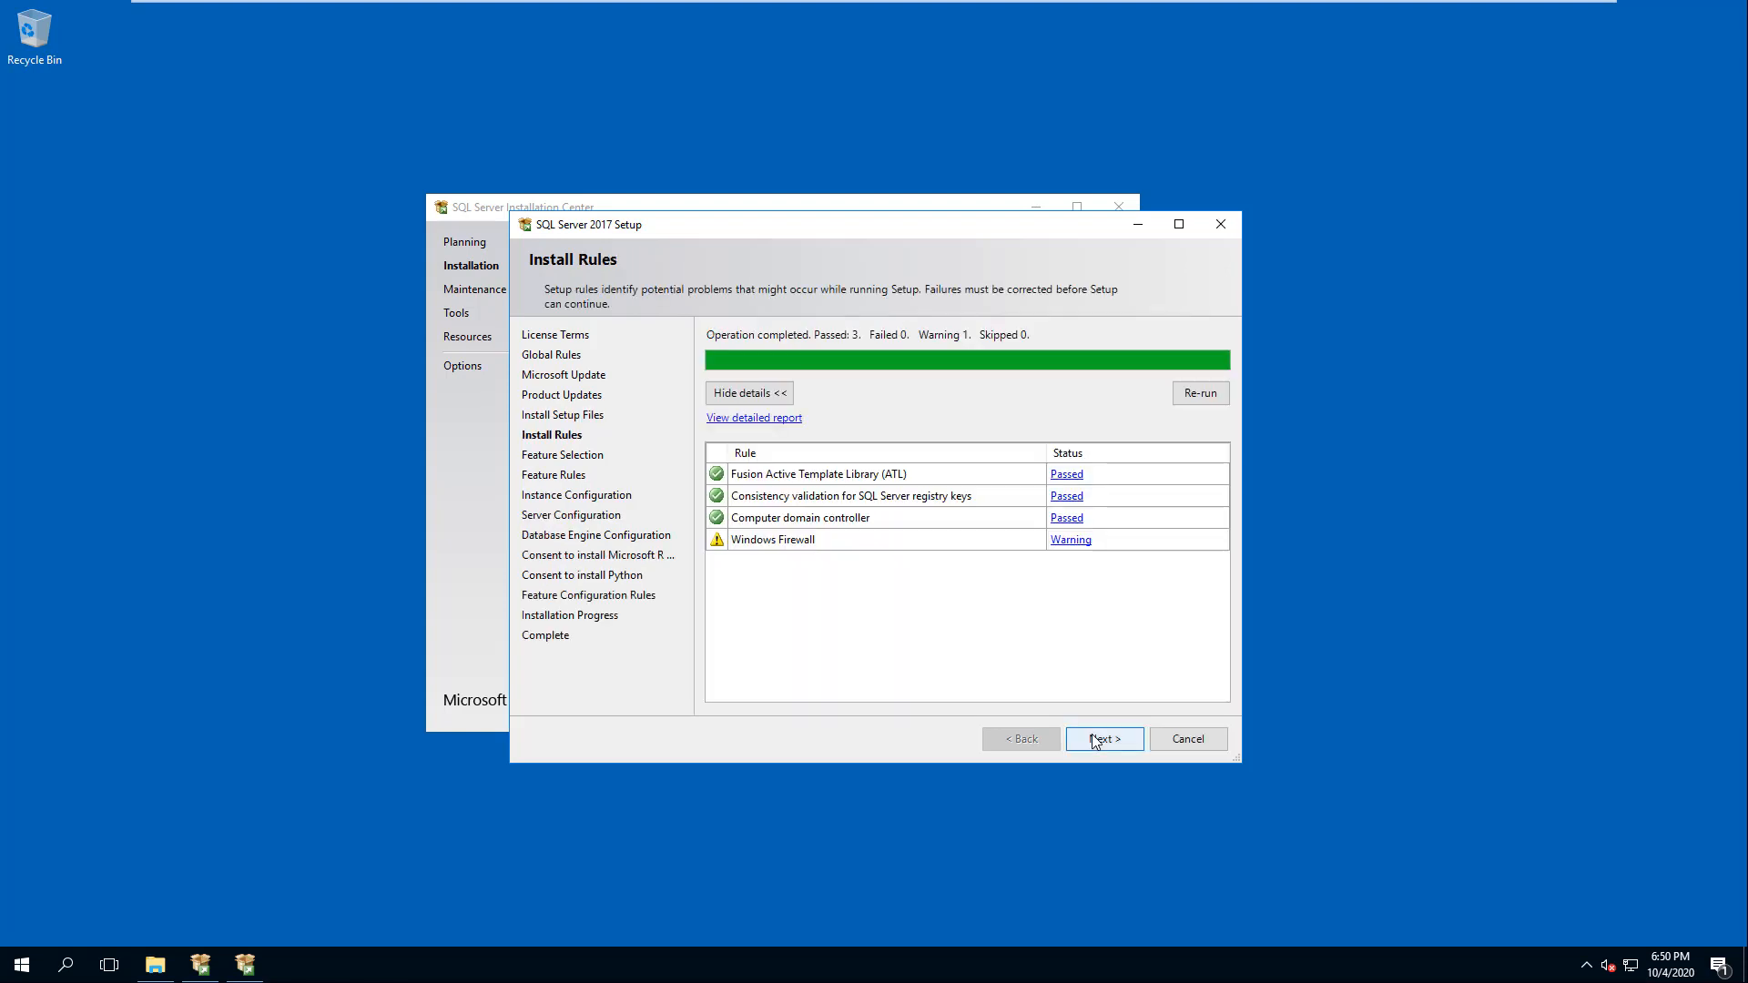
pyautogui.click(1103, 737)
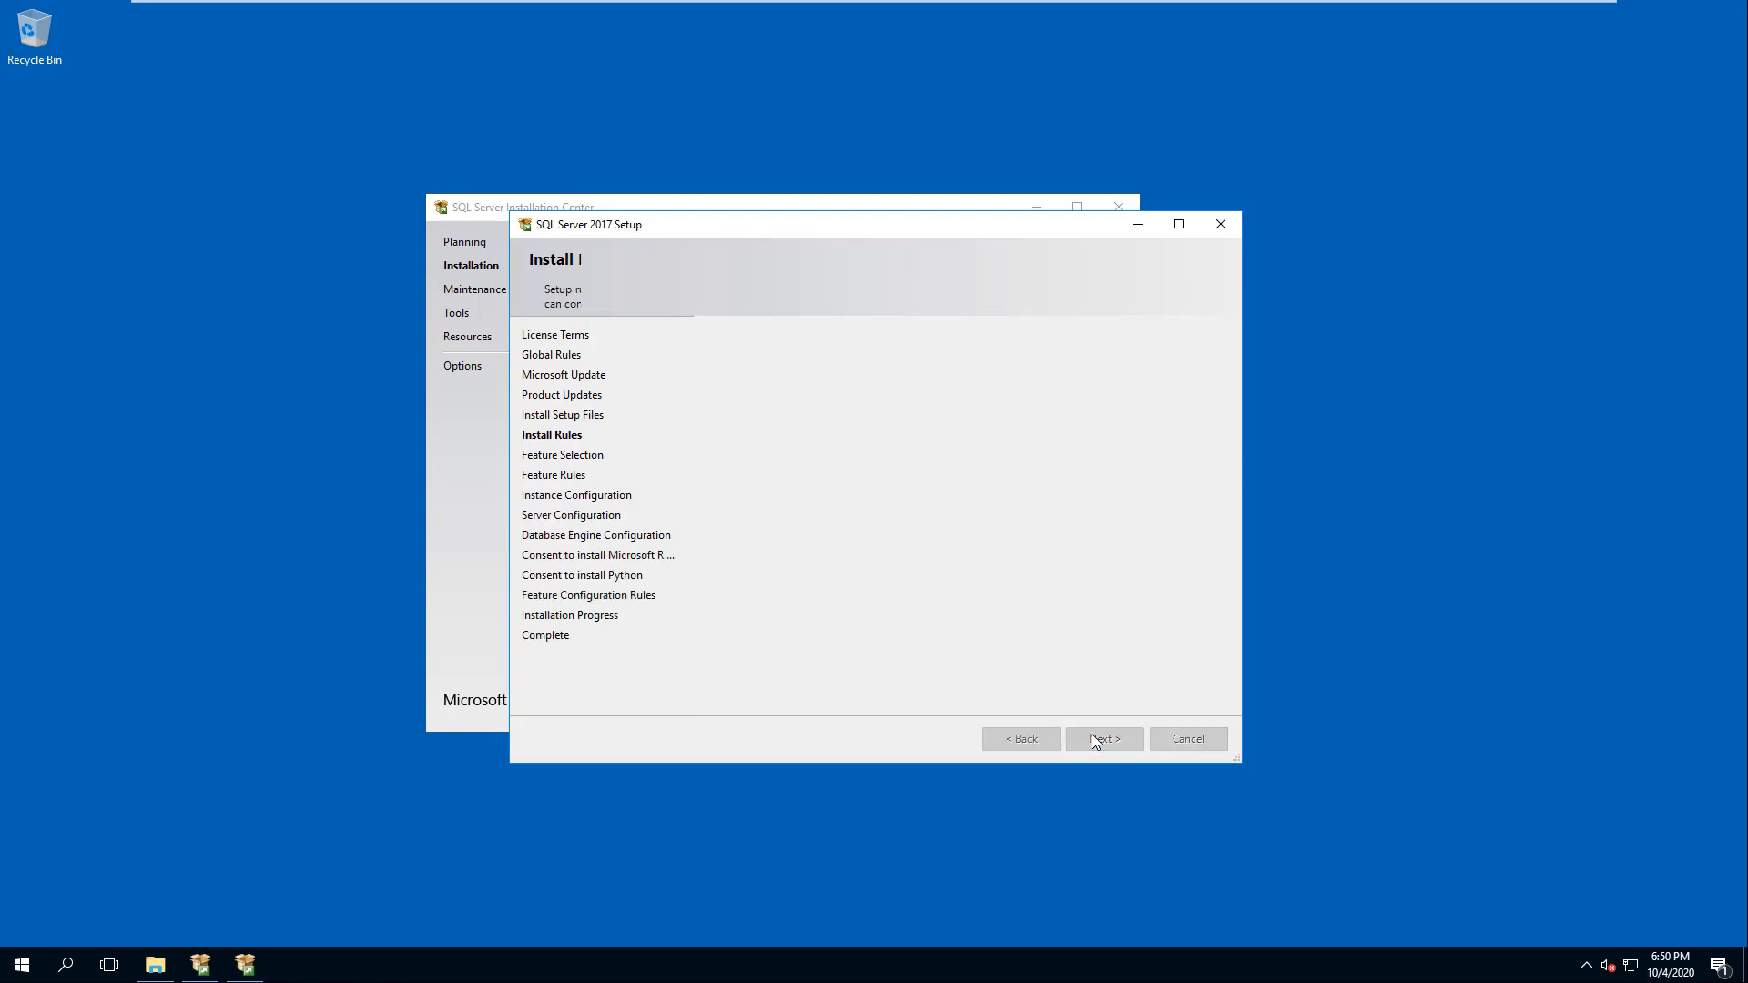
pyautogui.click(1102, 738)
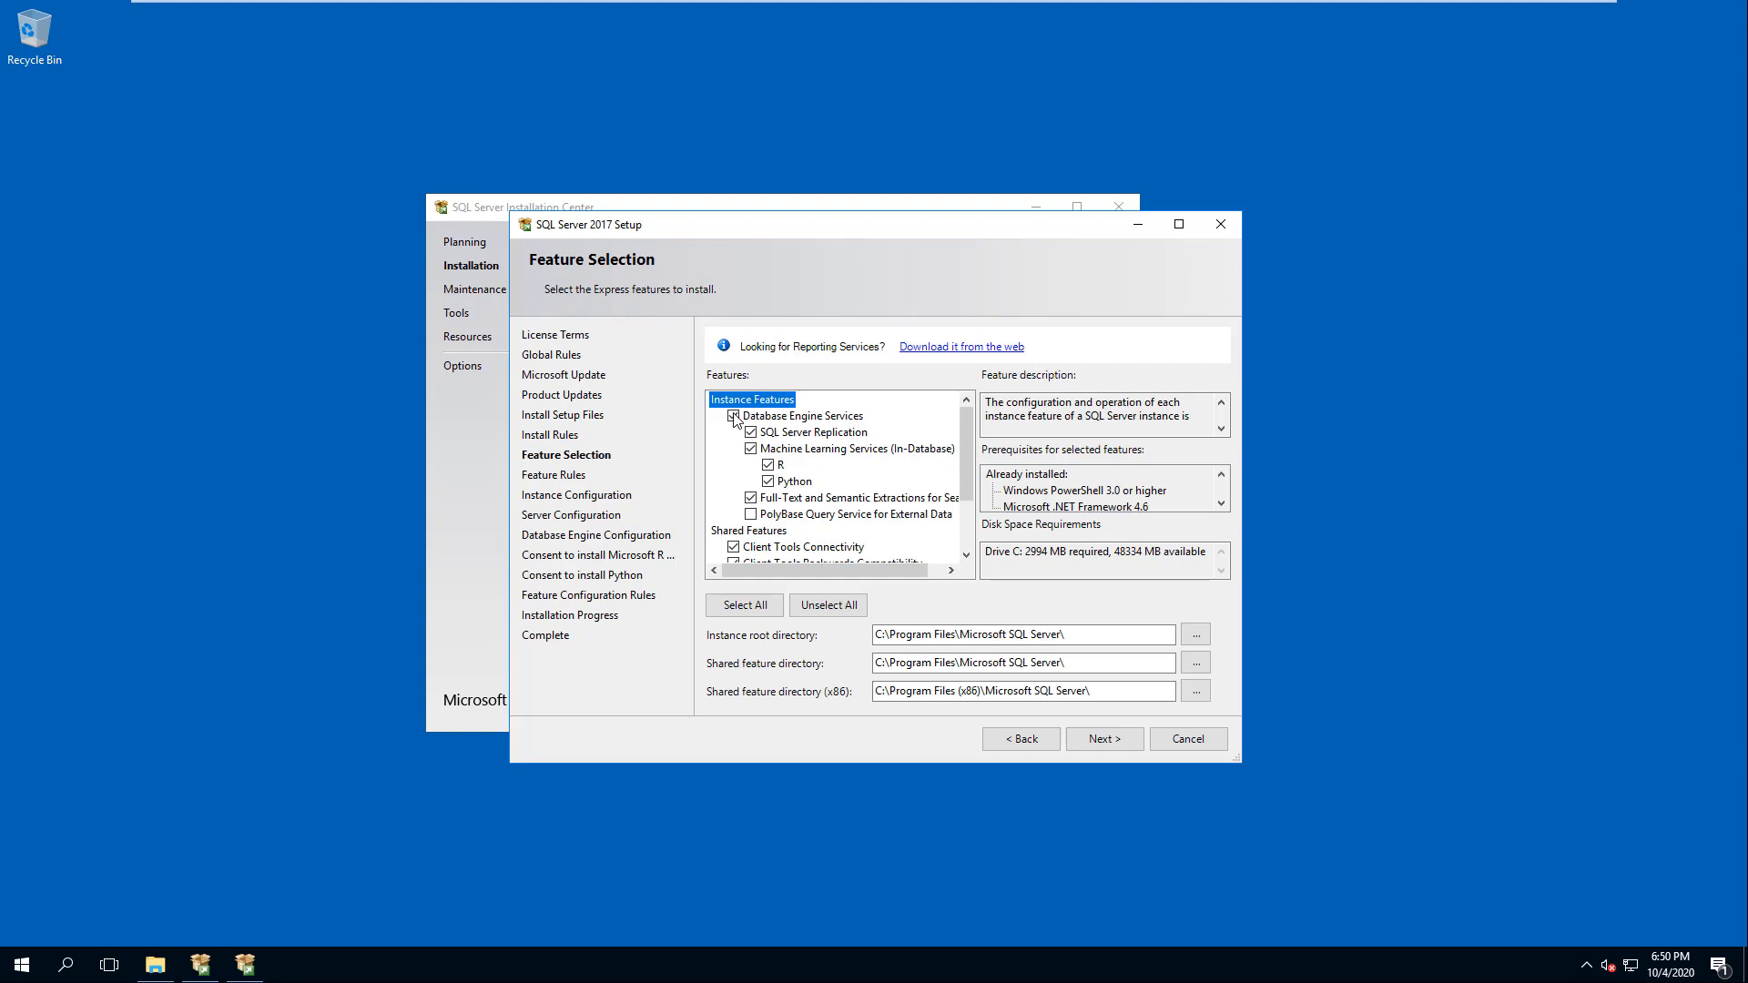
# Review the Express feature list and Database Engine Services description, keeping defaults
pyautogui.scroll(-3)
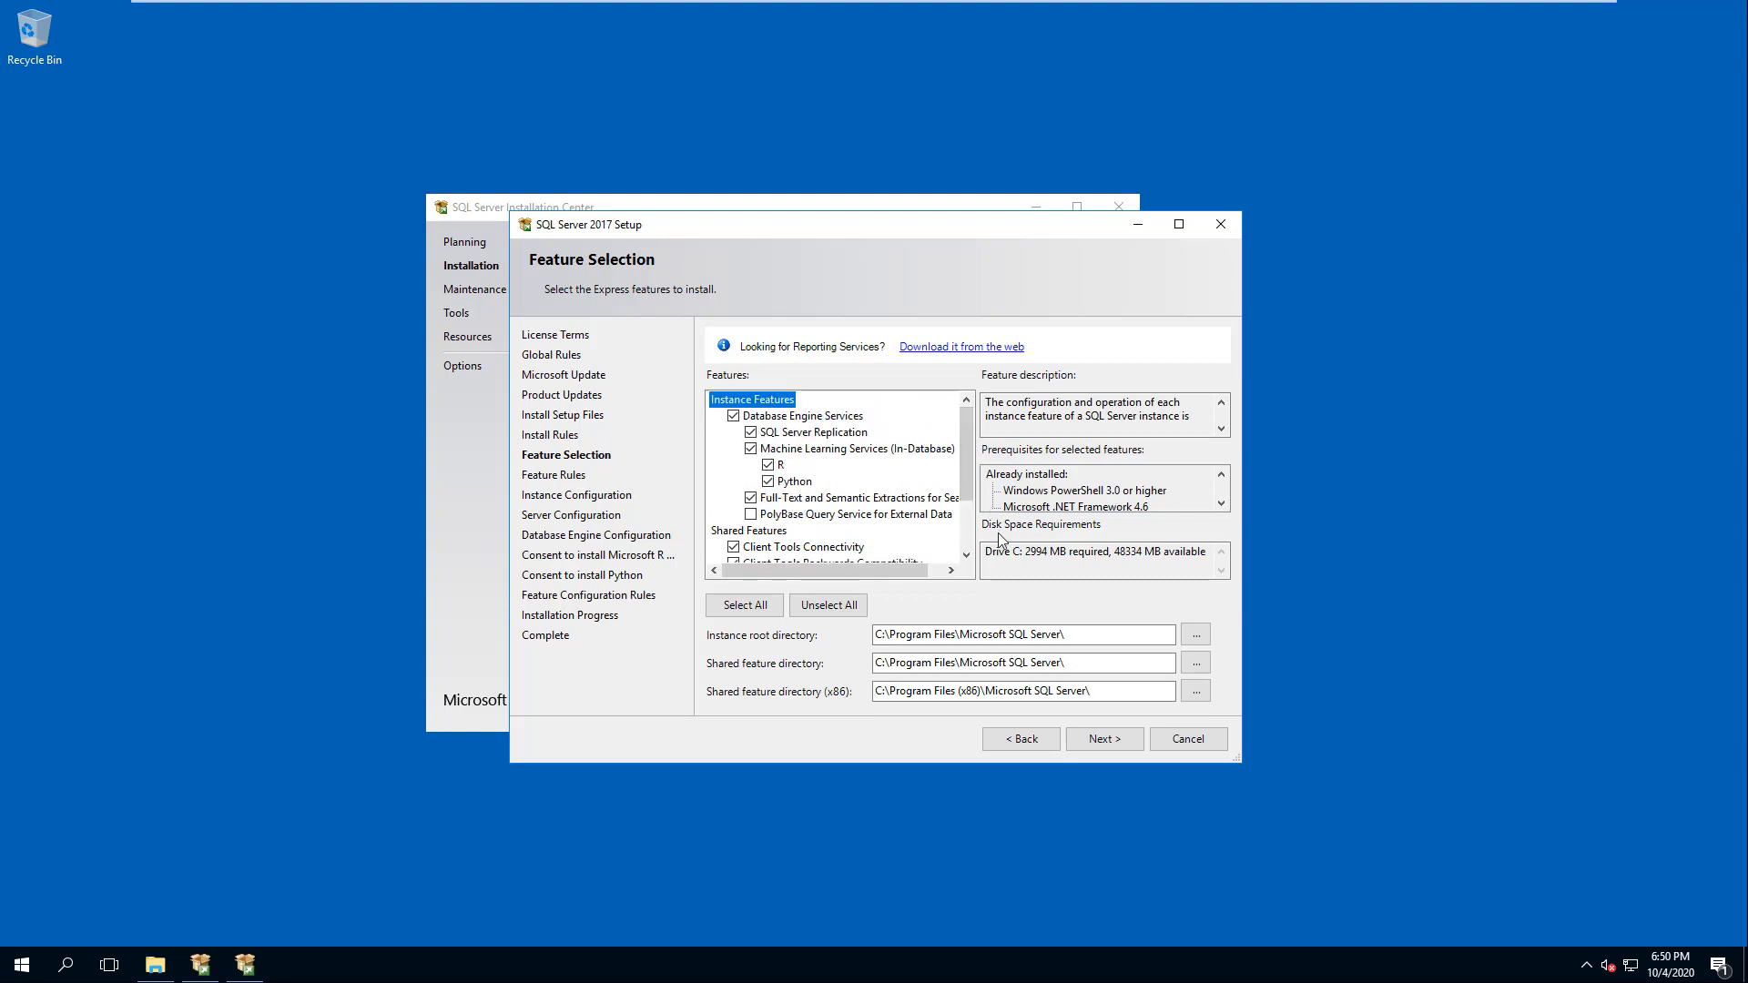
pyautogui.click(1020, 634)
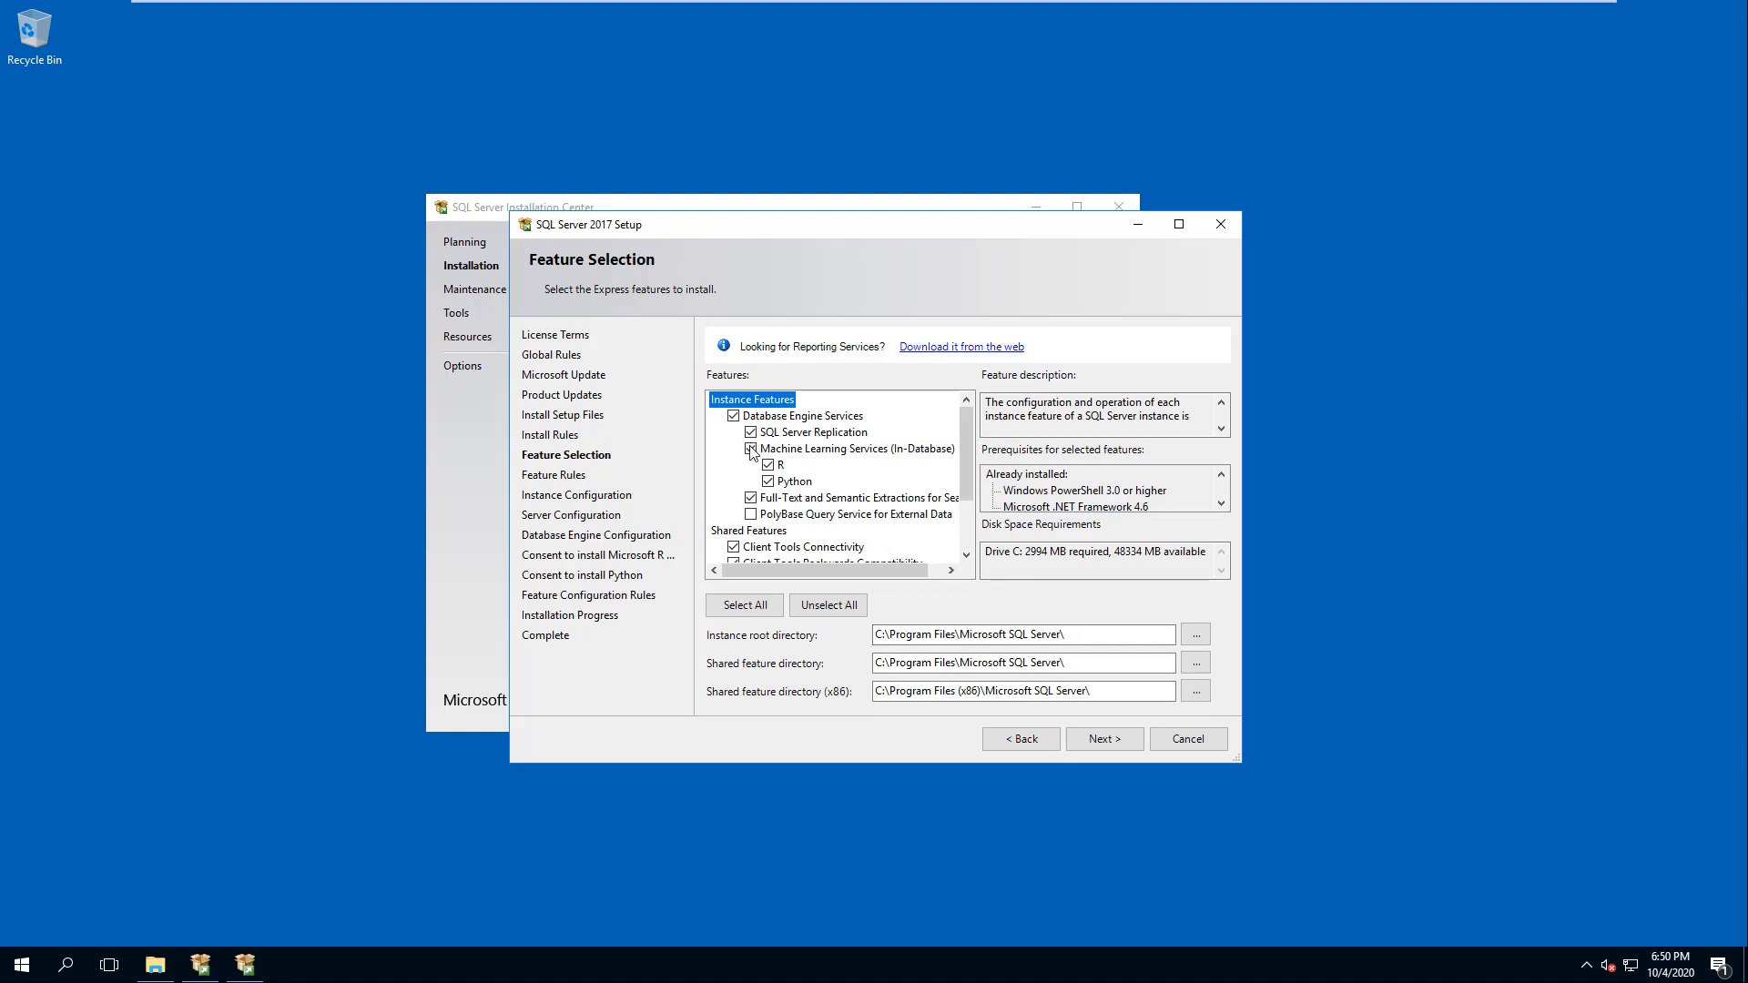
pyautogui.click(752, 448)
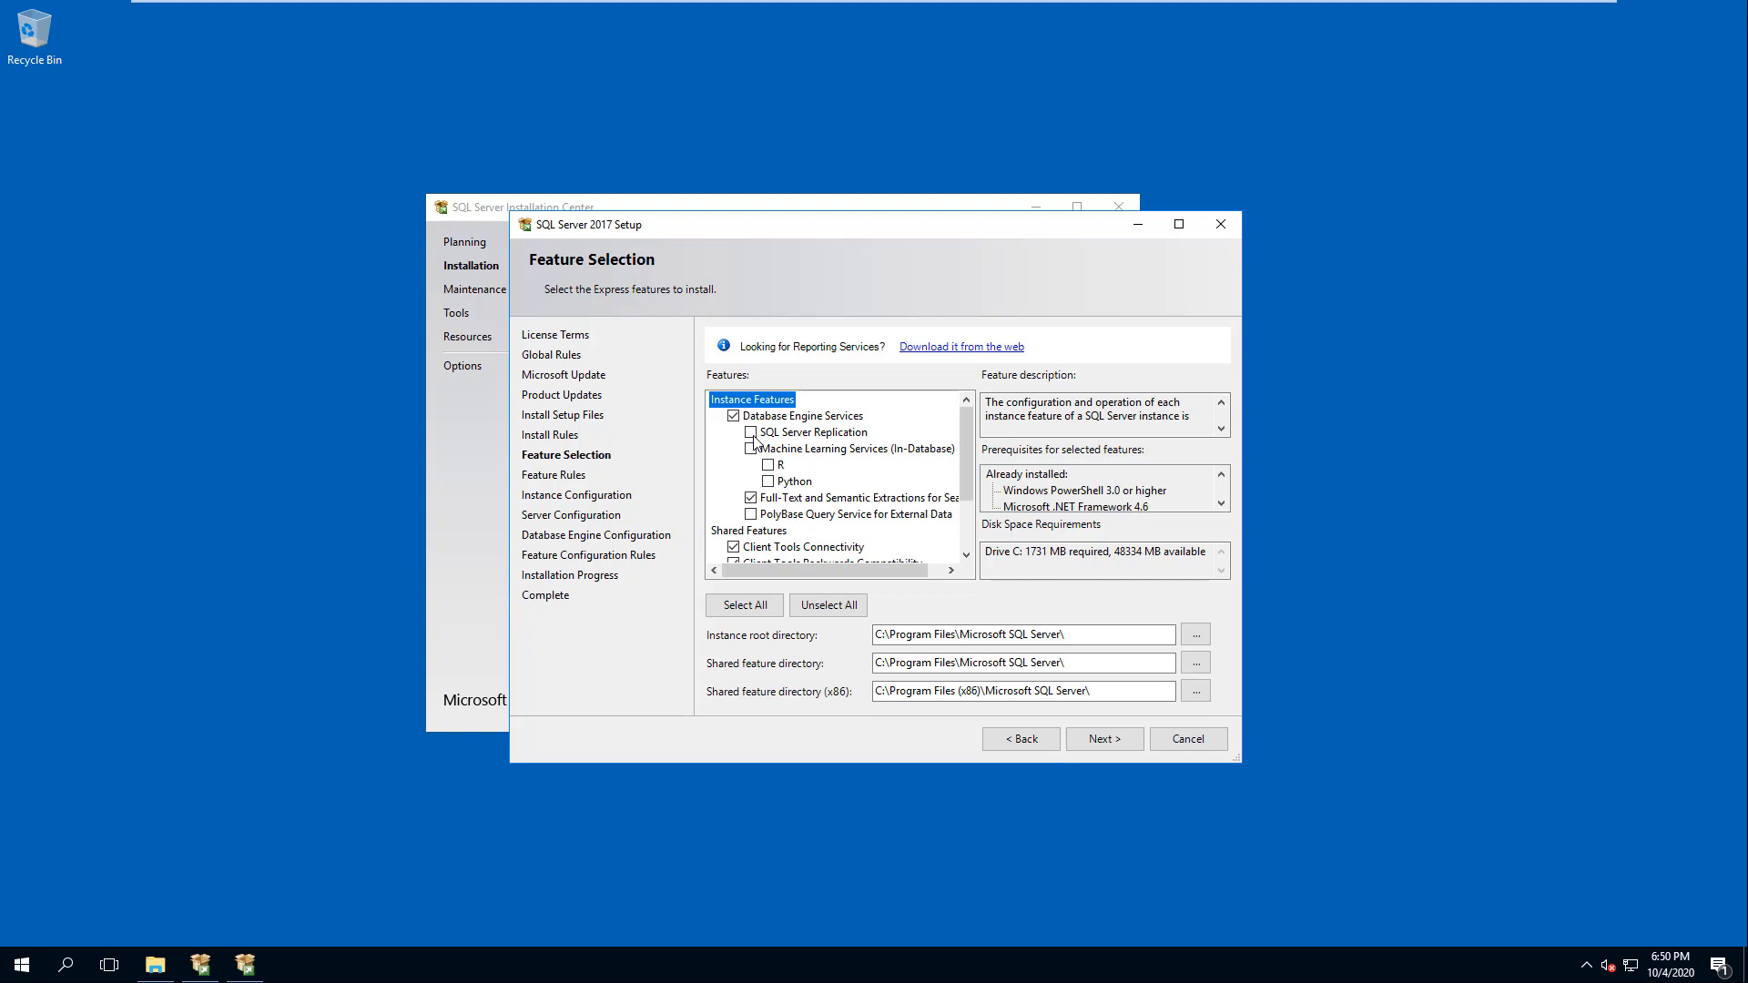
pyautogui.click(803, 415)
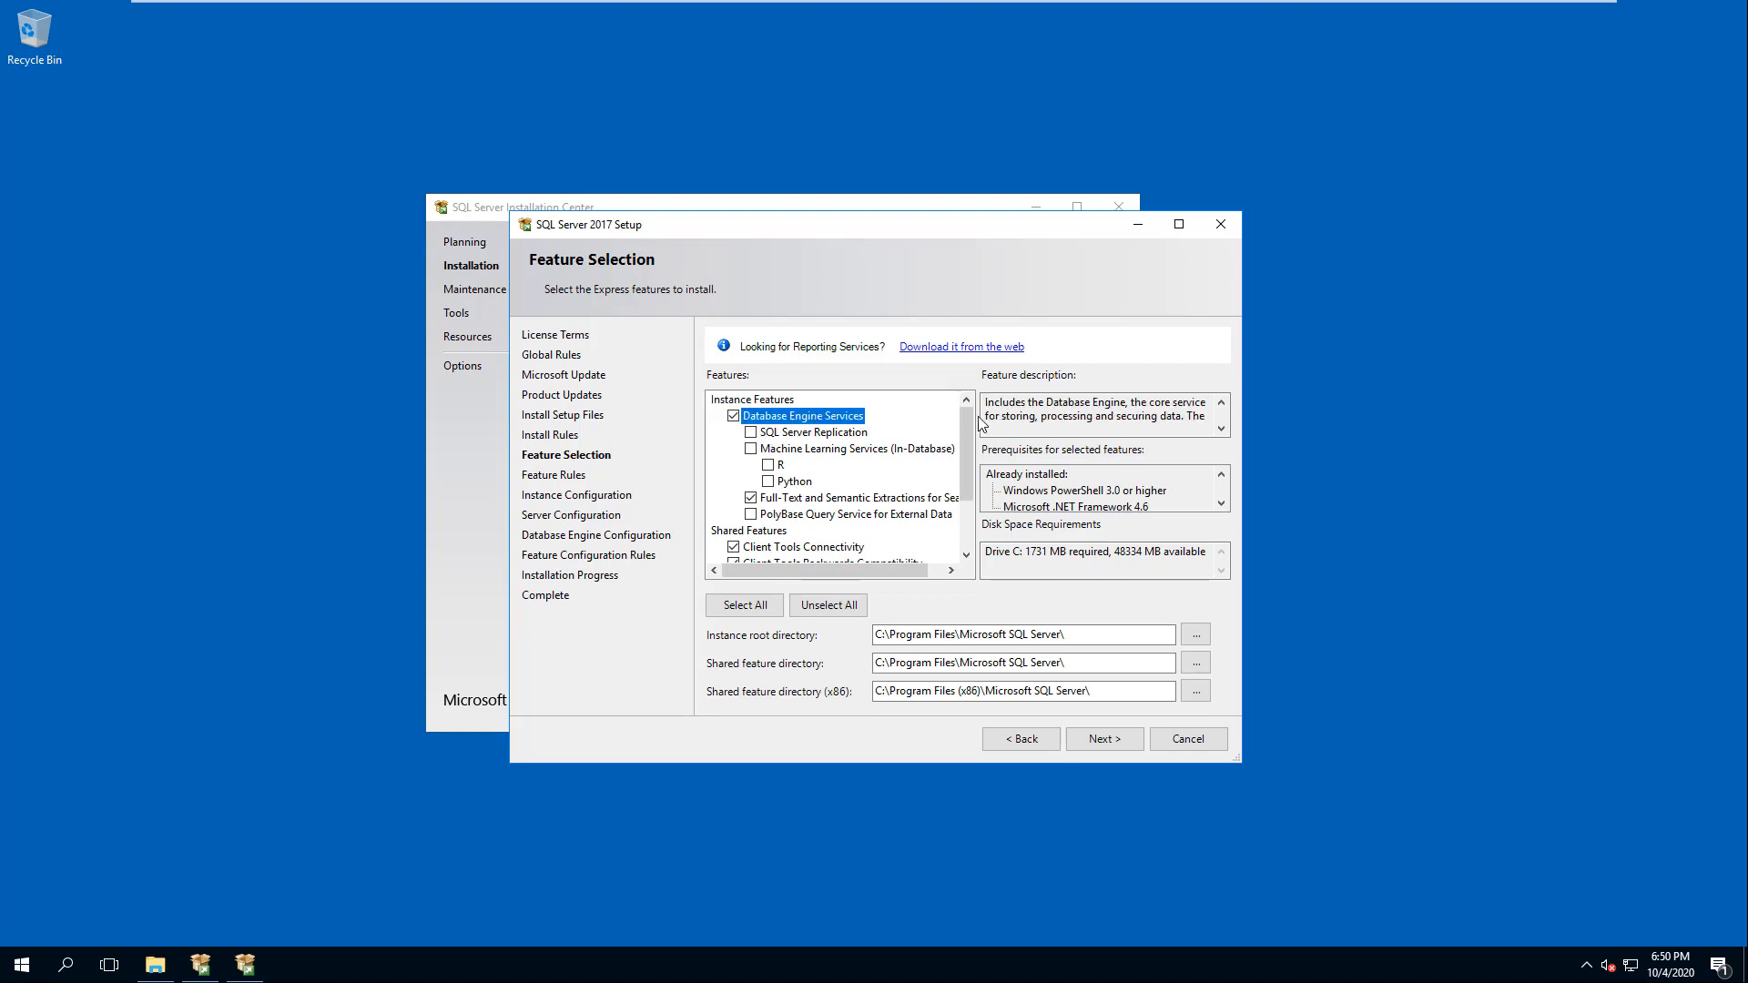
pyautogui.click(1220, 433)
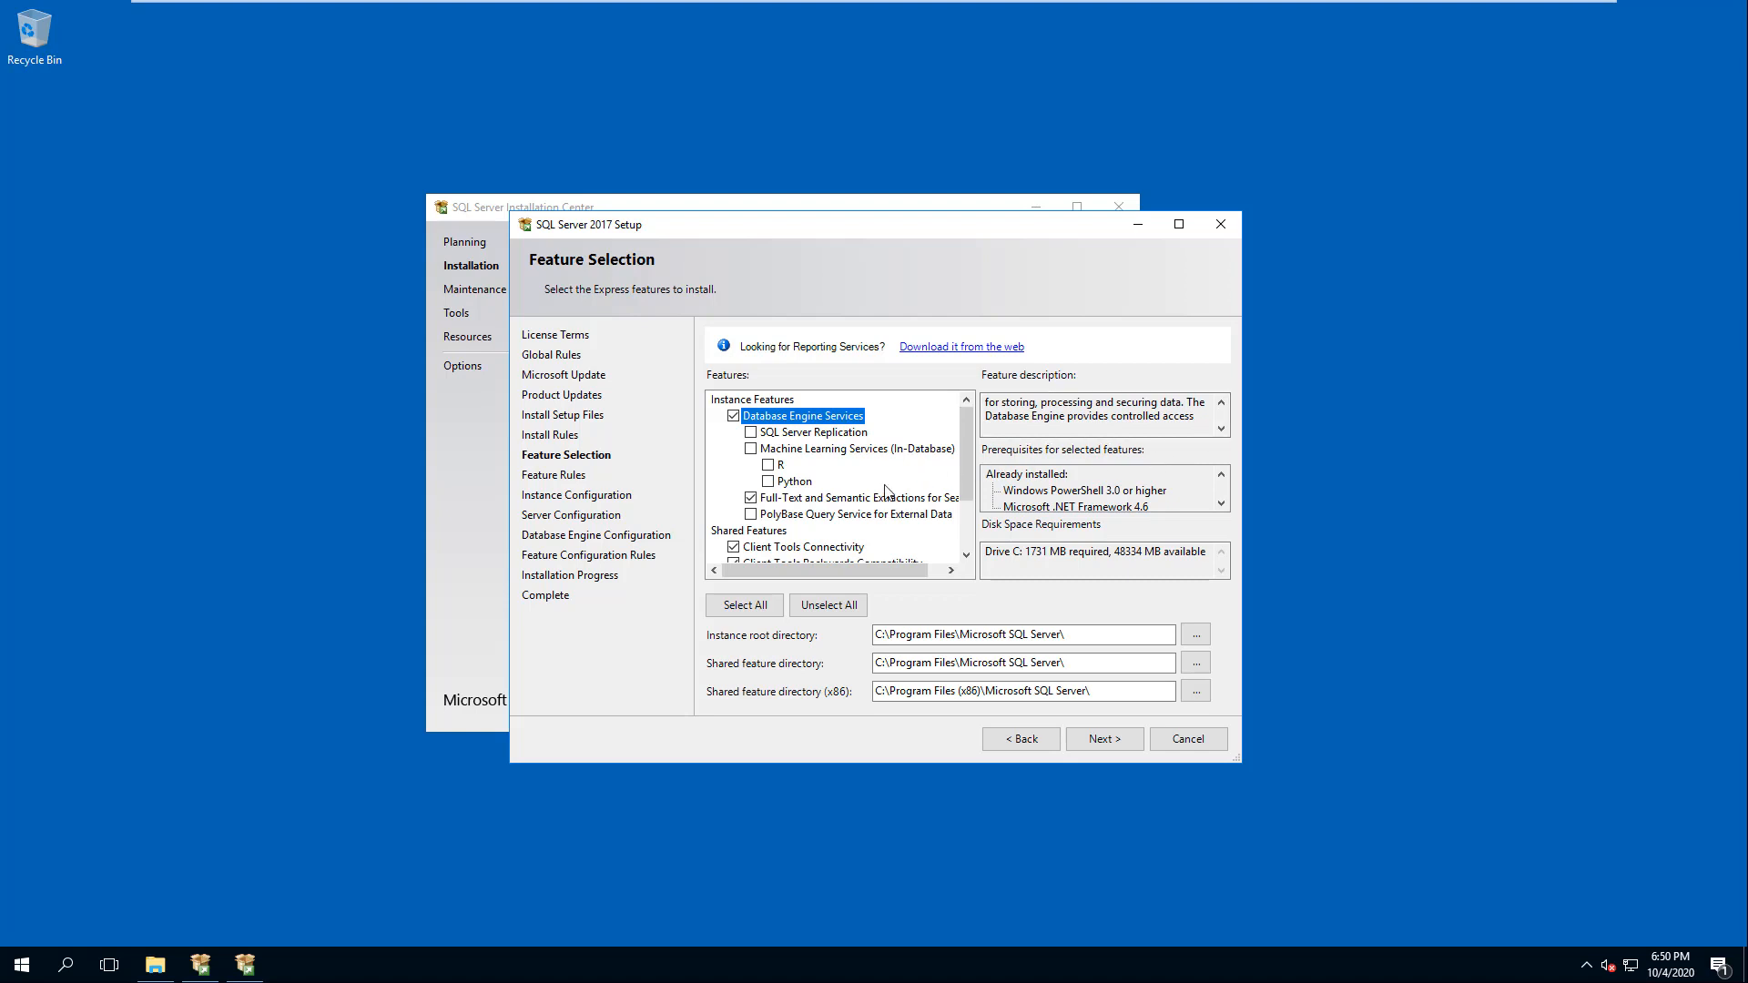
pyautogui.scroll(-3)
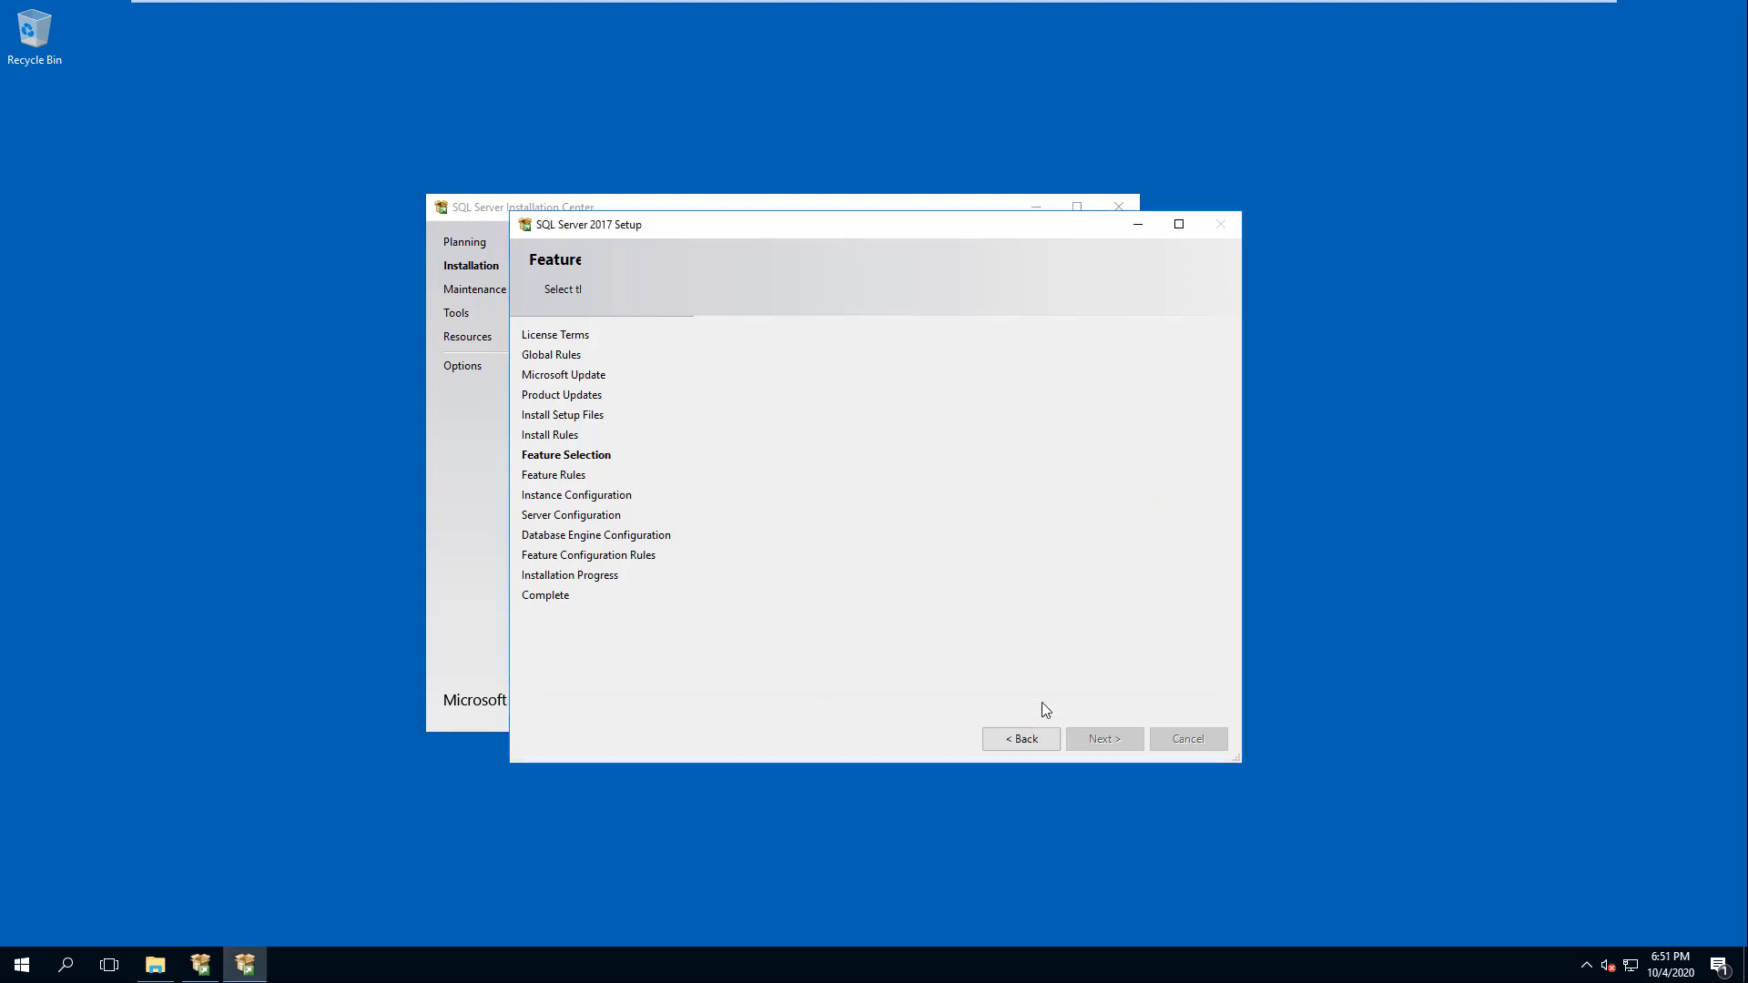
# Set a named instance CIMPLICITY and keep the default service accounts on Server Configuration
pyautogui.click(1103, 737)
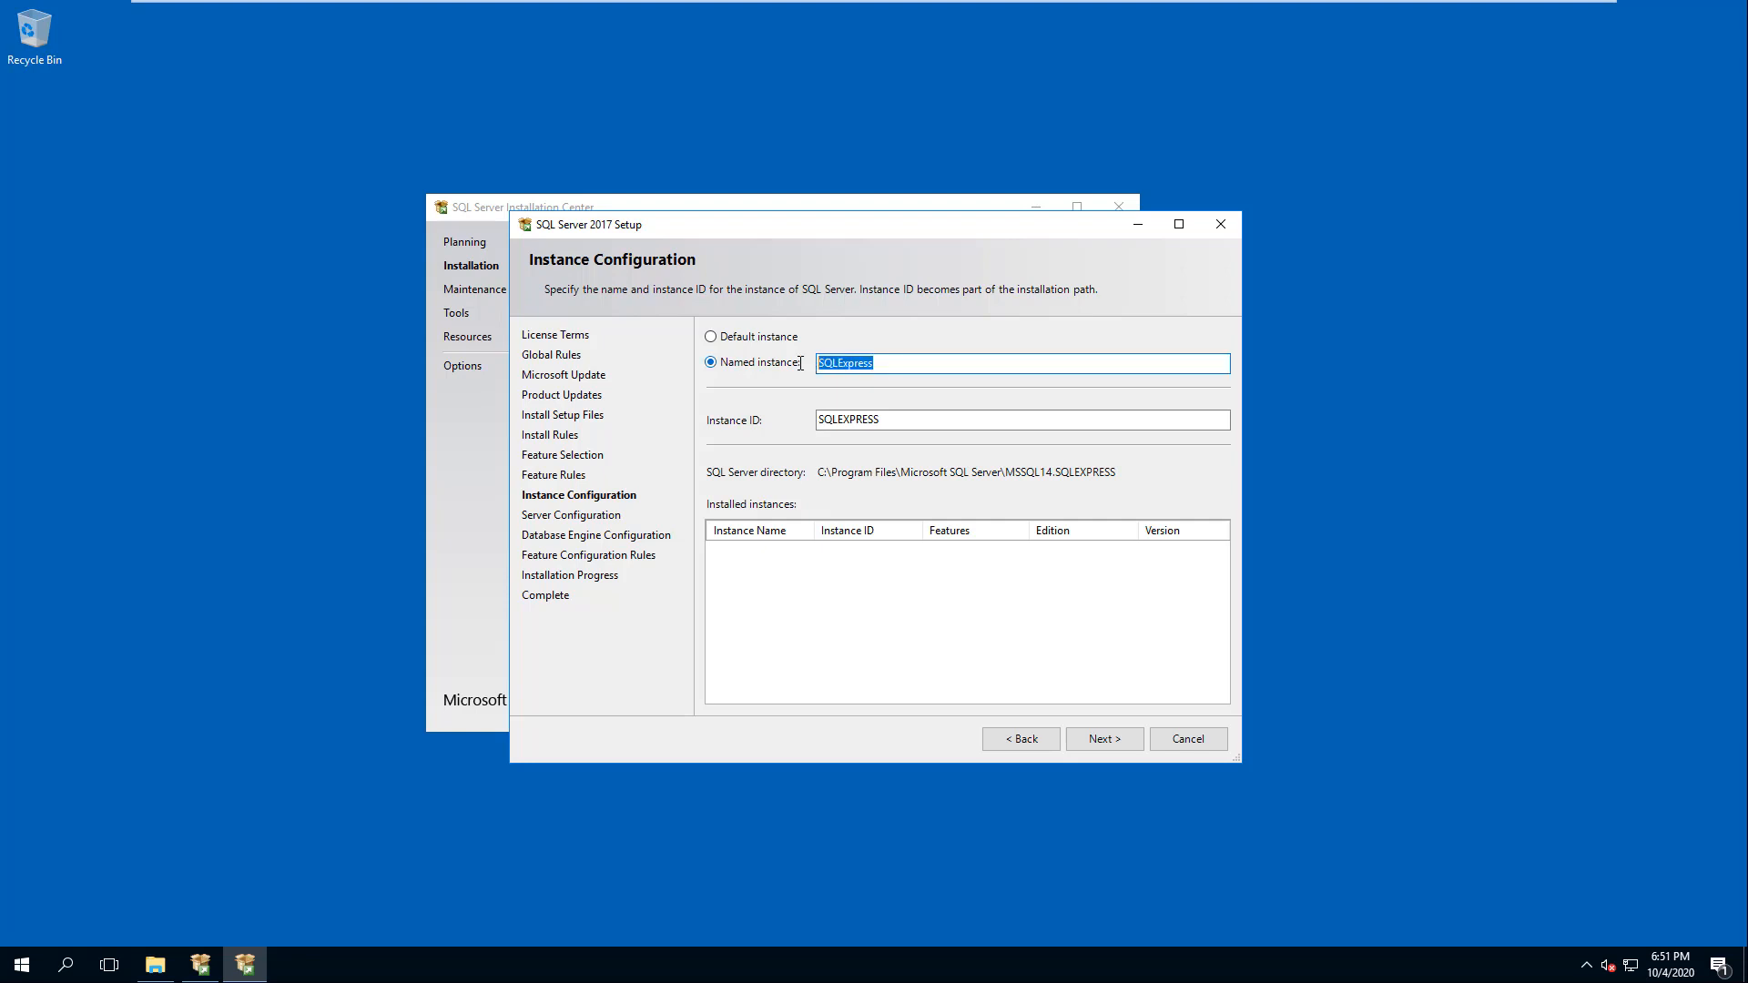
pyautogui.write('CIMPLICITY')
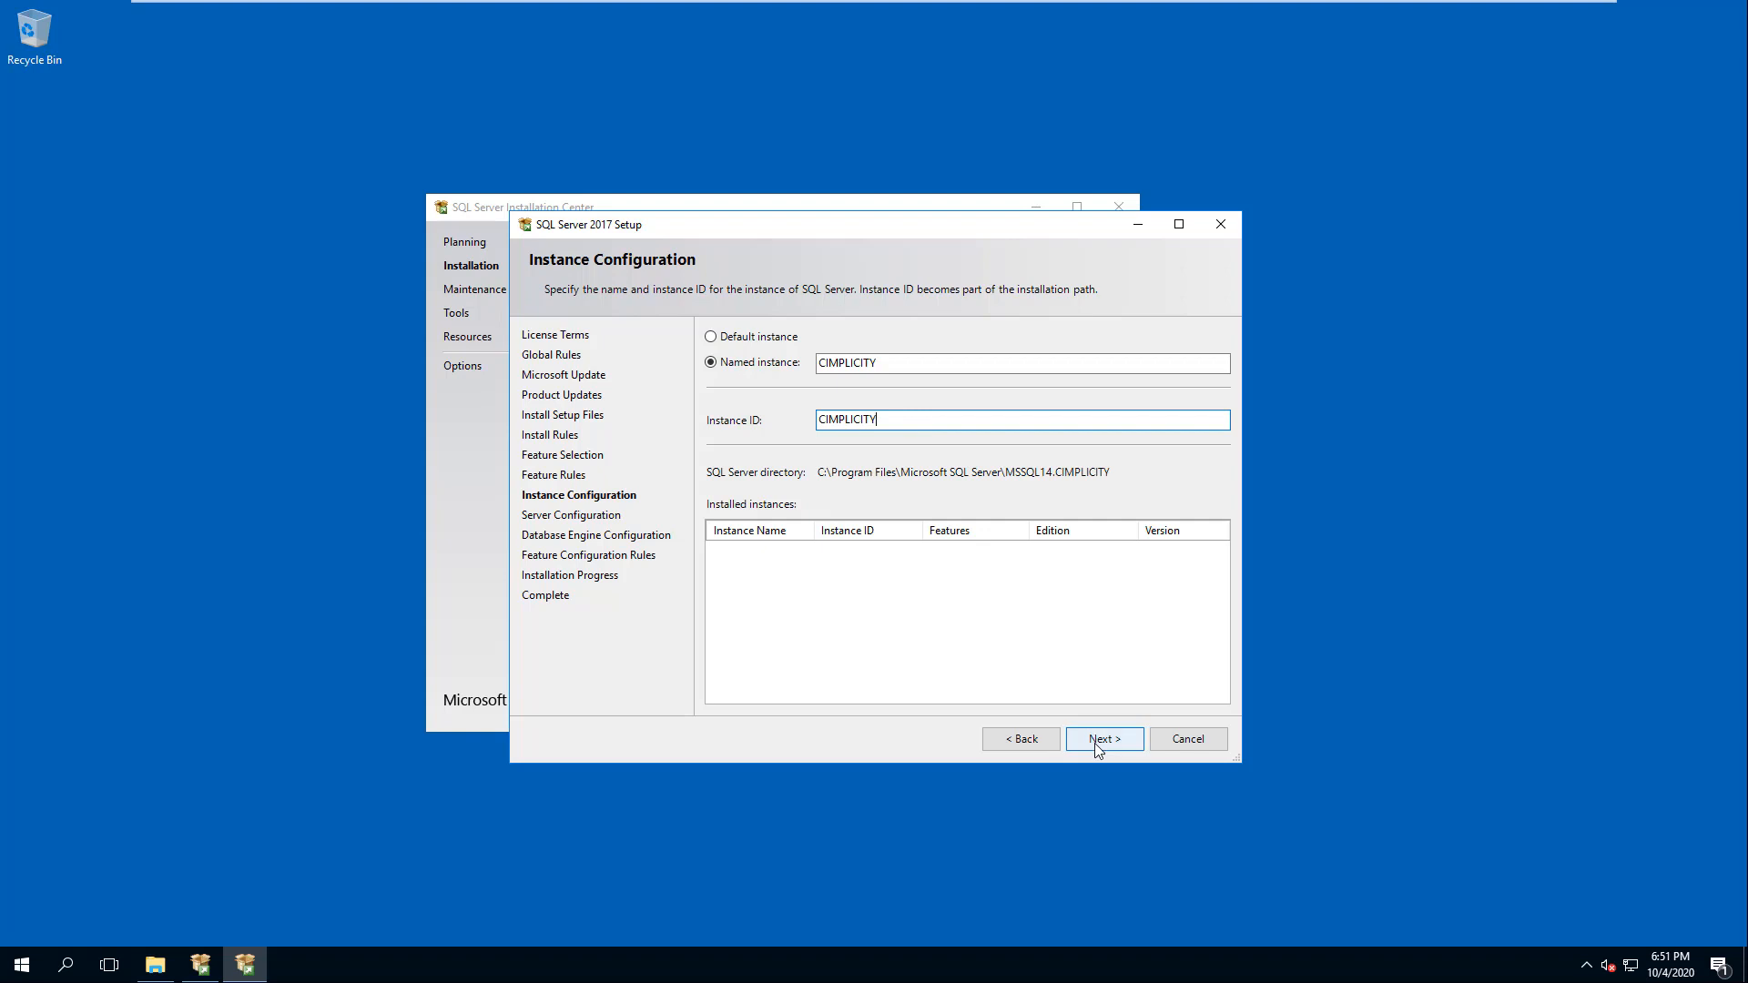
pyautogui.click(1104, 737)
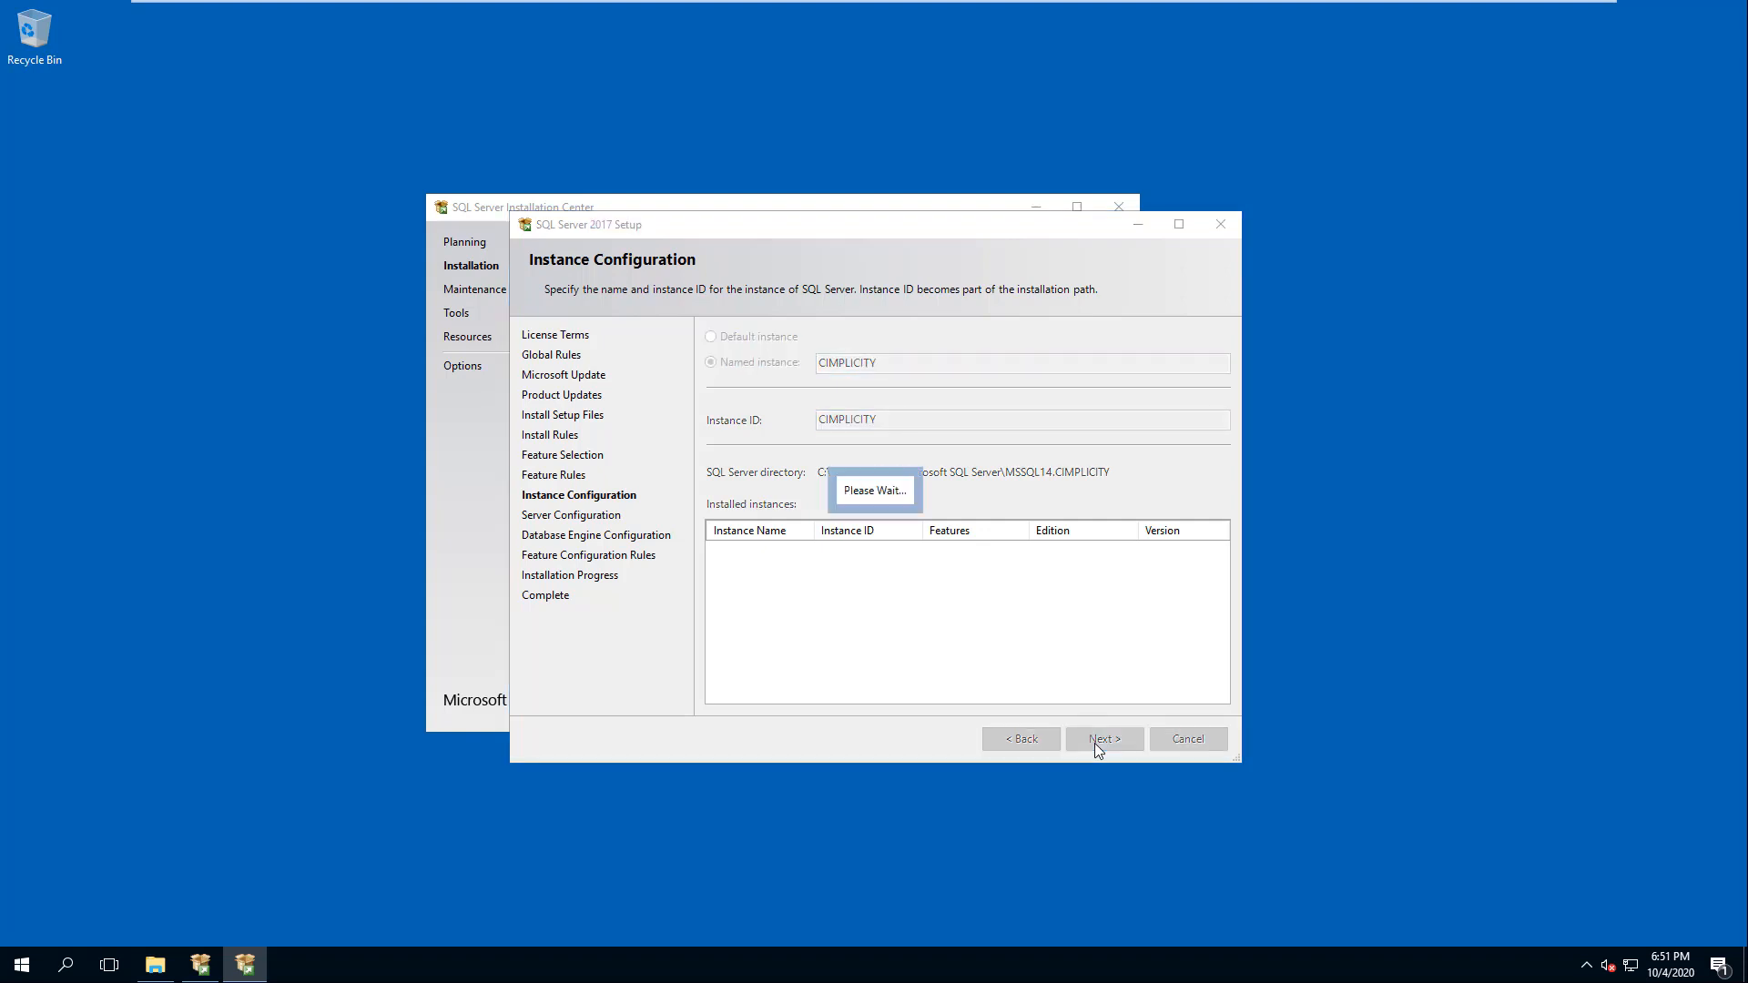
pyautogui.click(1104, 738)
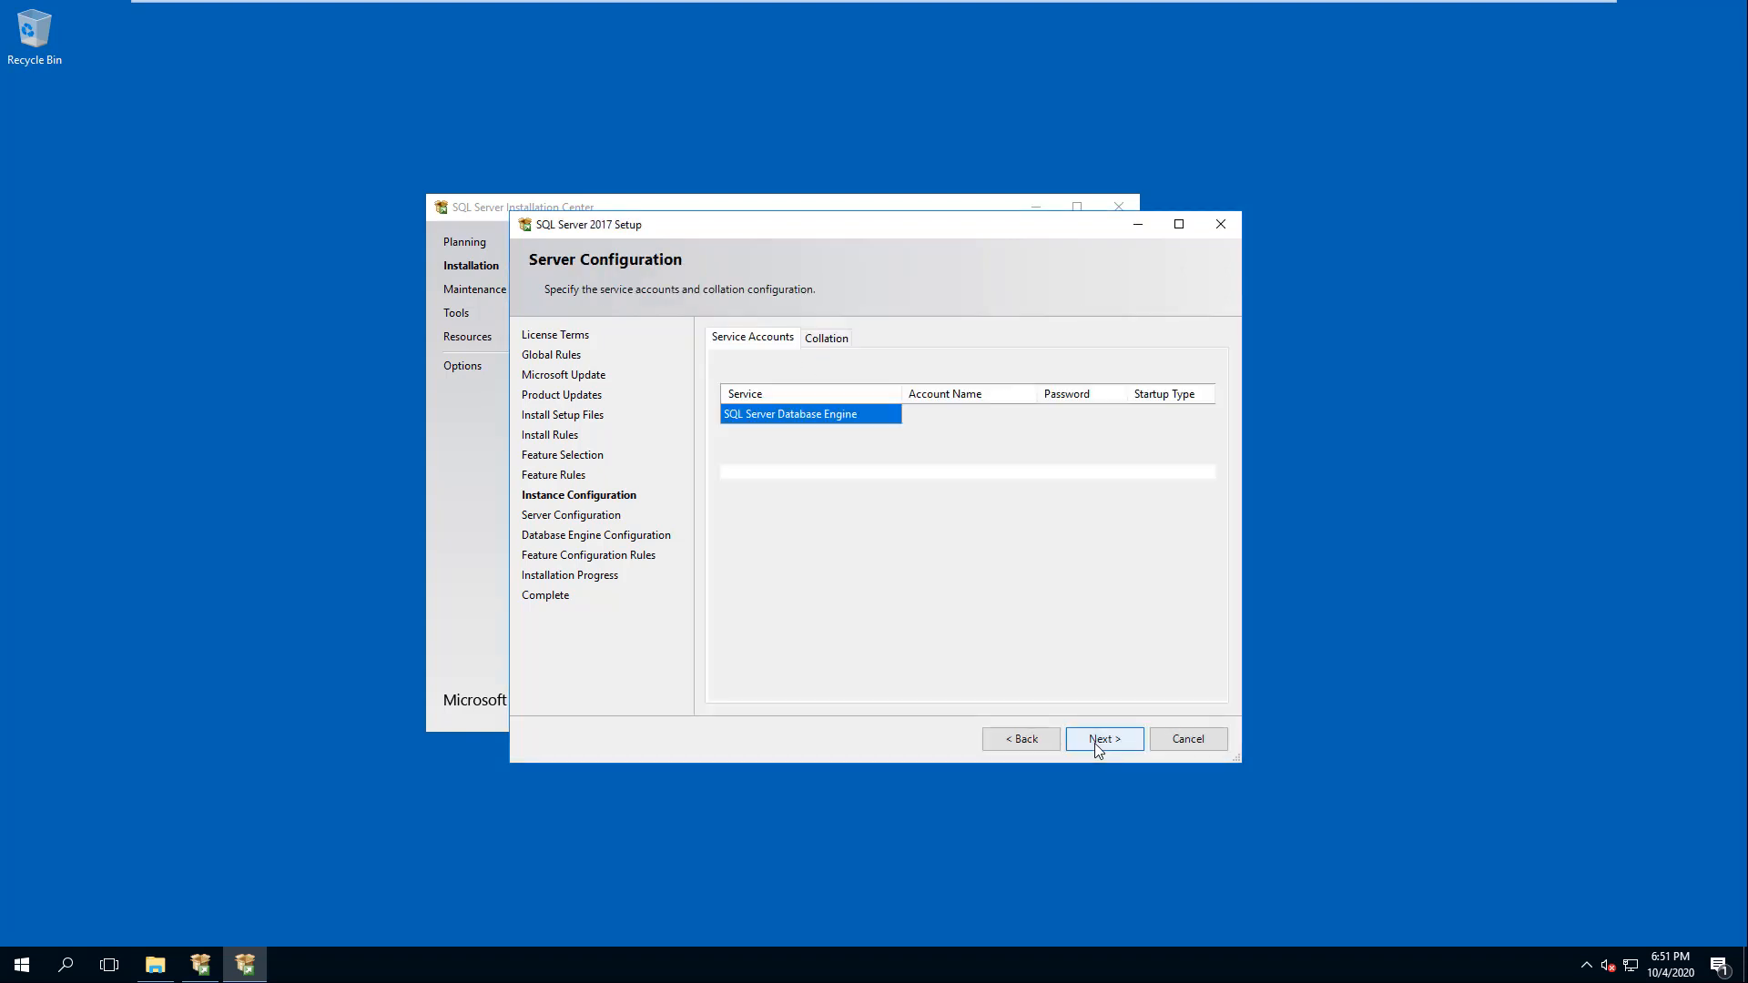
pyautogui.click(1103, 740)
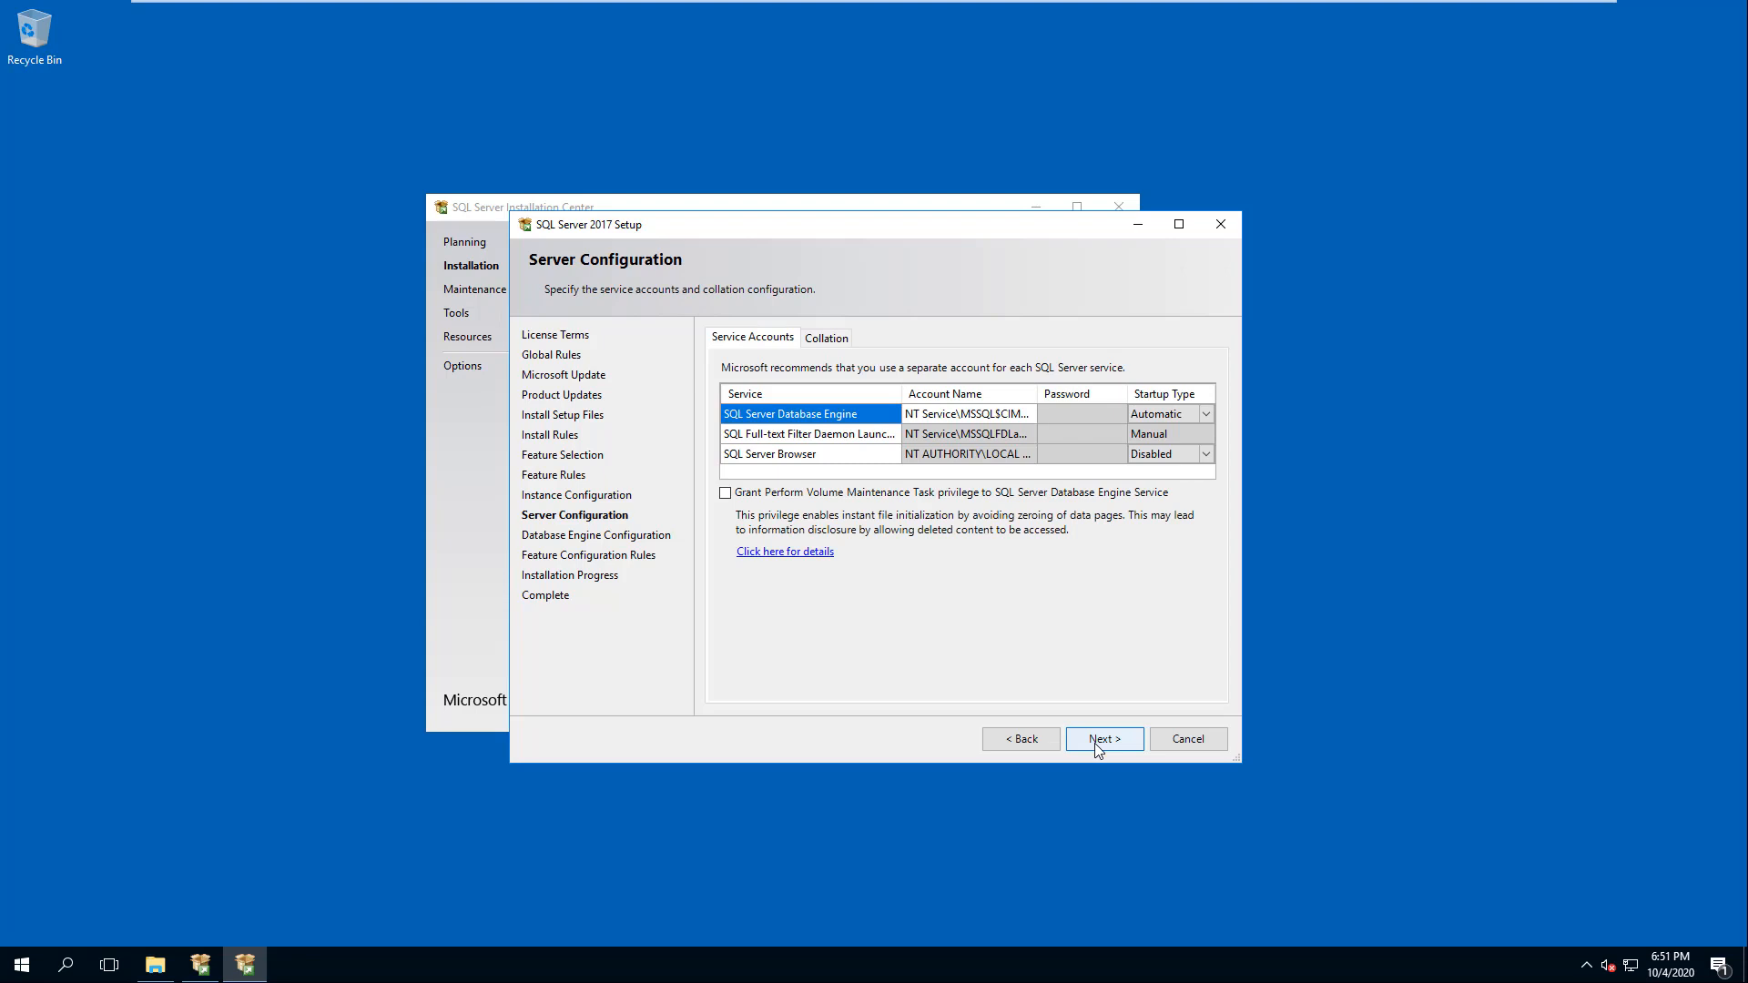
pyautogui.click(1104, 737)
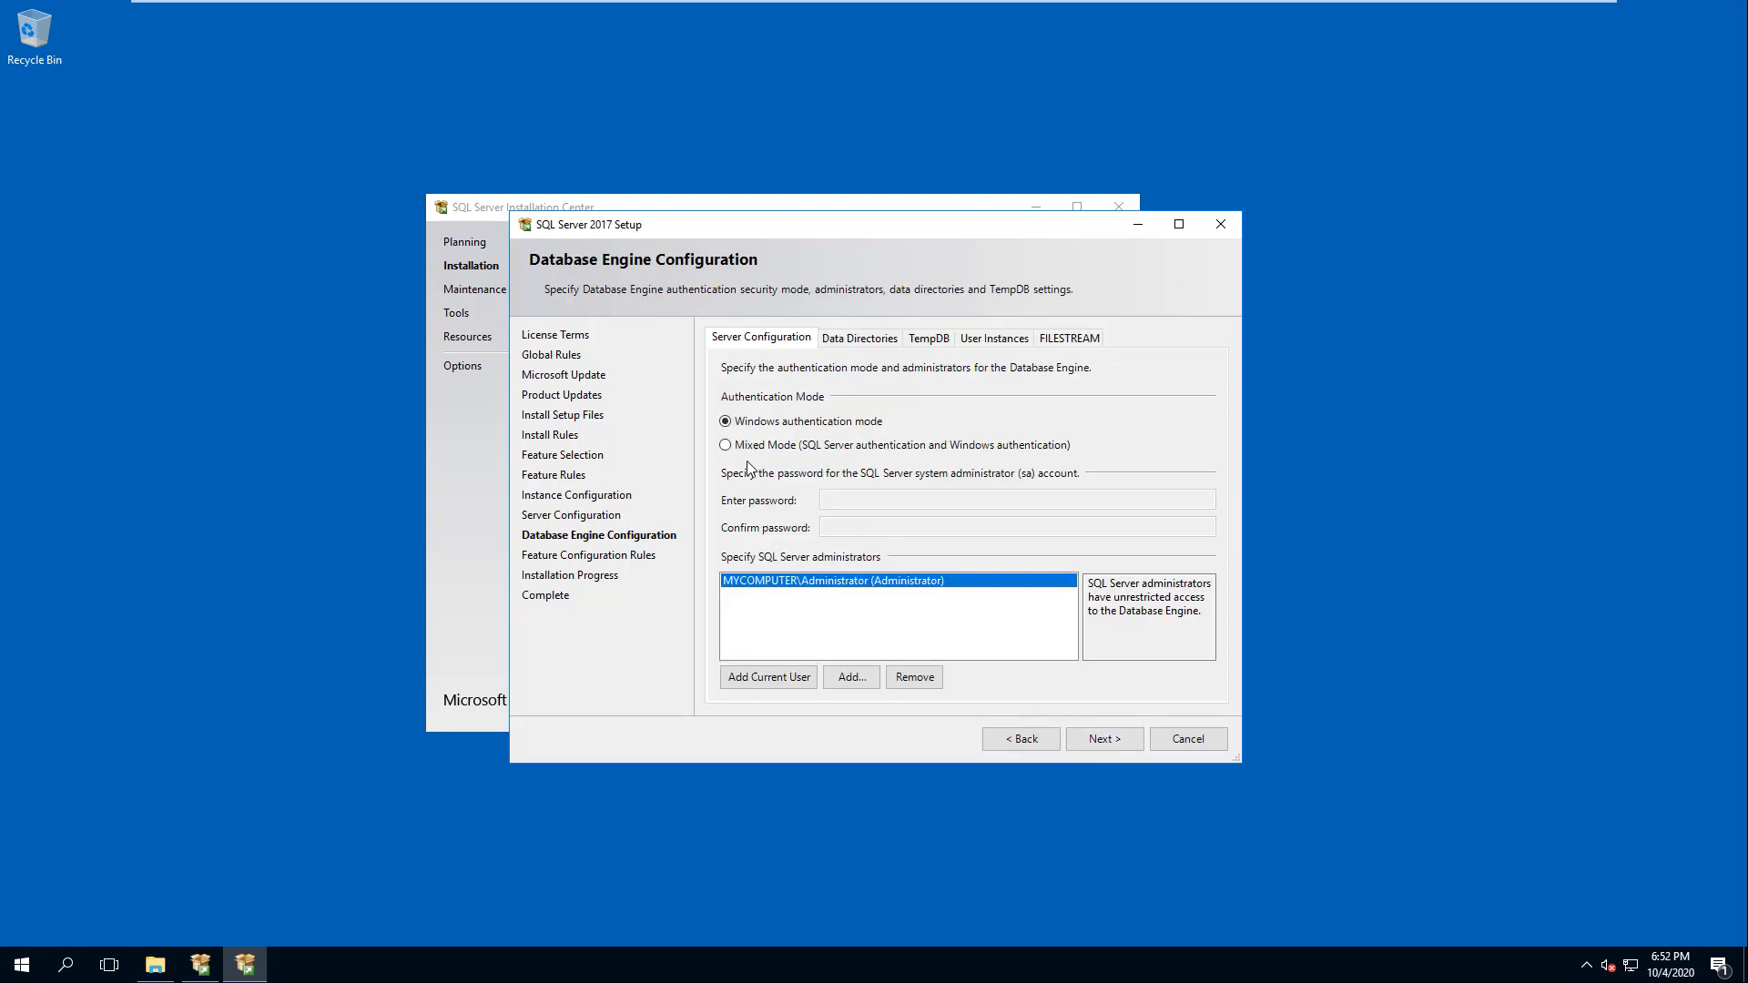
# Choose Mixed Mode authentication with a confirmed sa password and start the installation
pyautogui.click(726, 445)
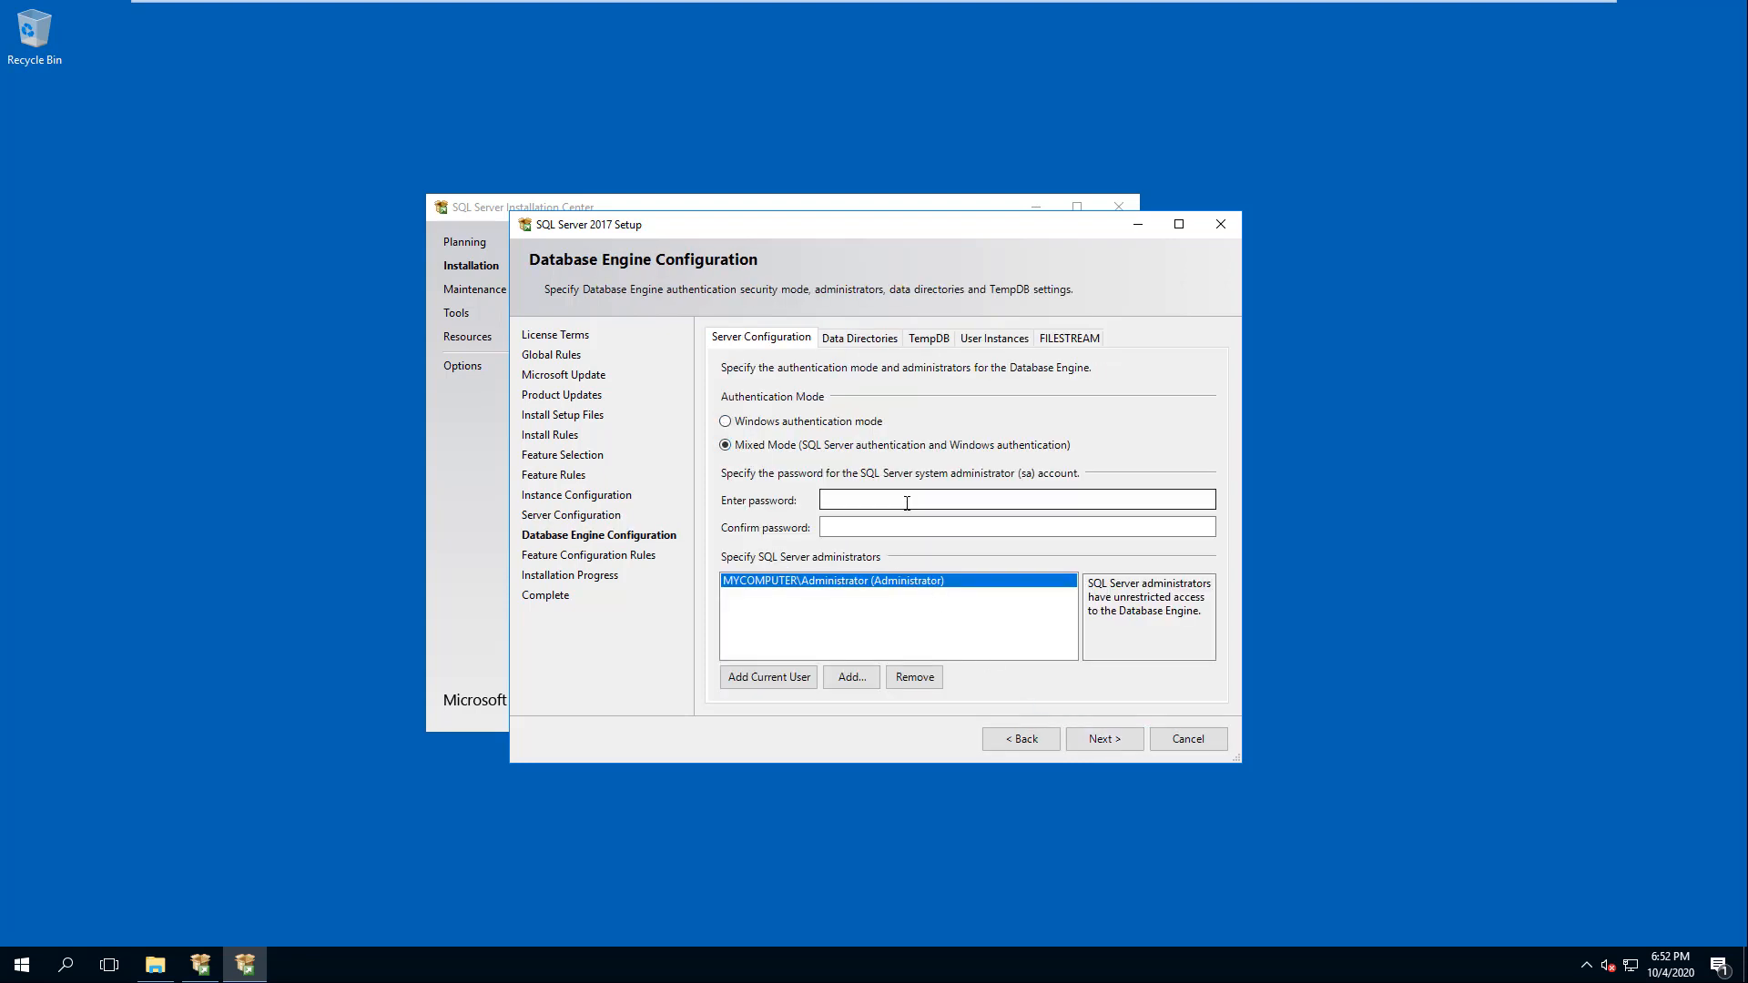
pyautogui.click(1014, 499)
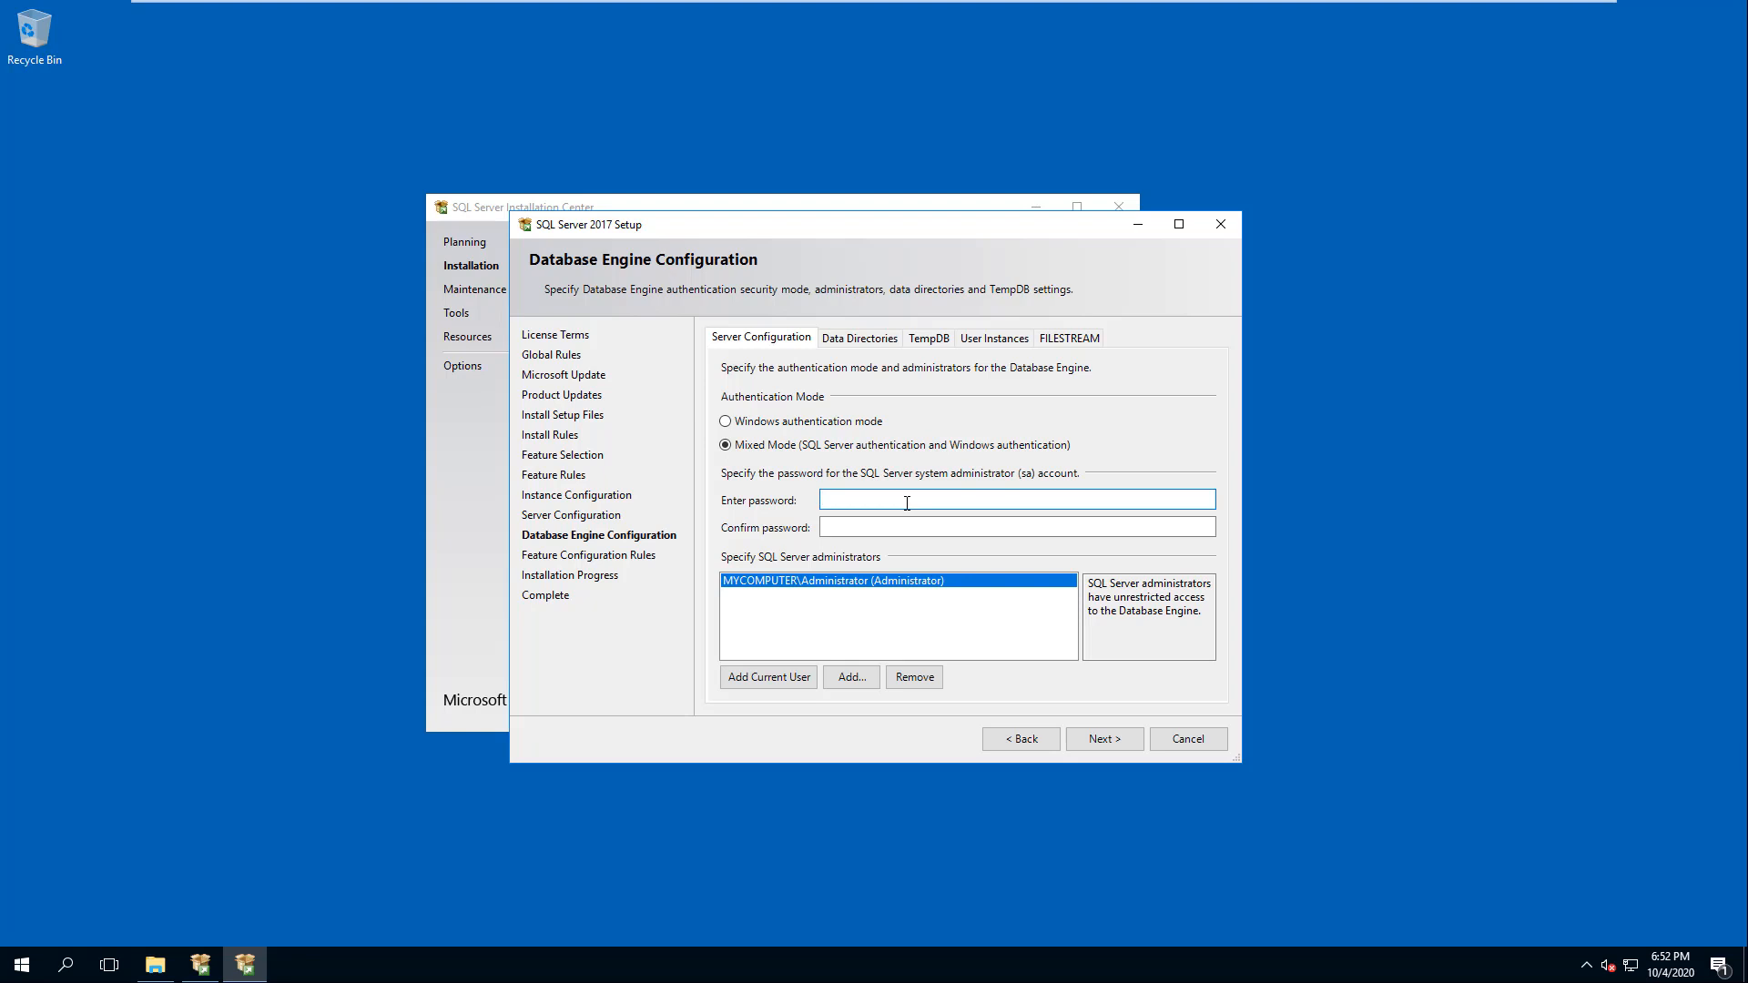
pyautogui.write('••')
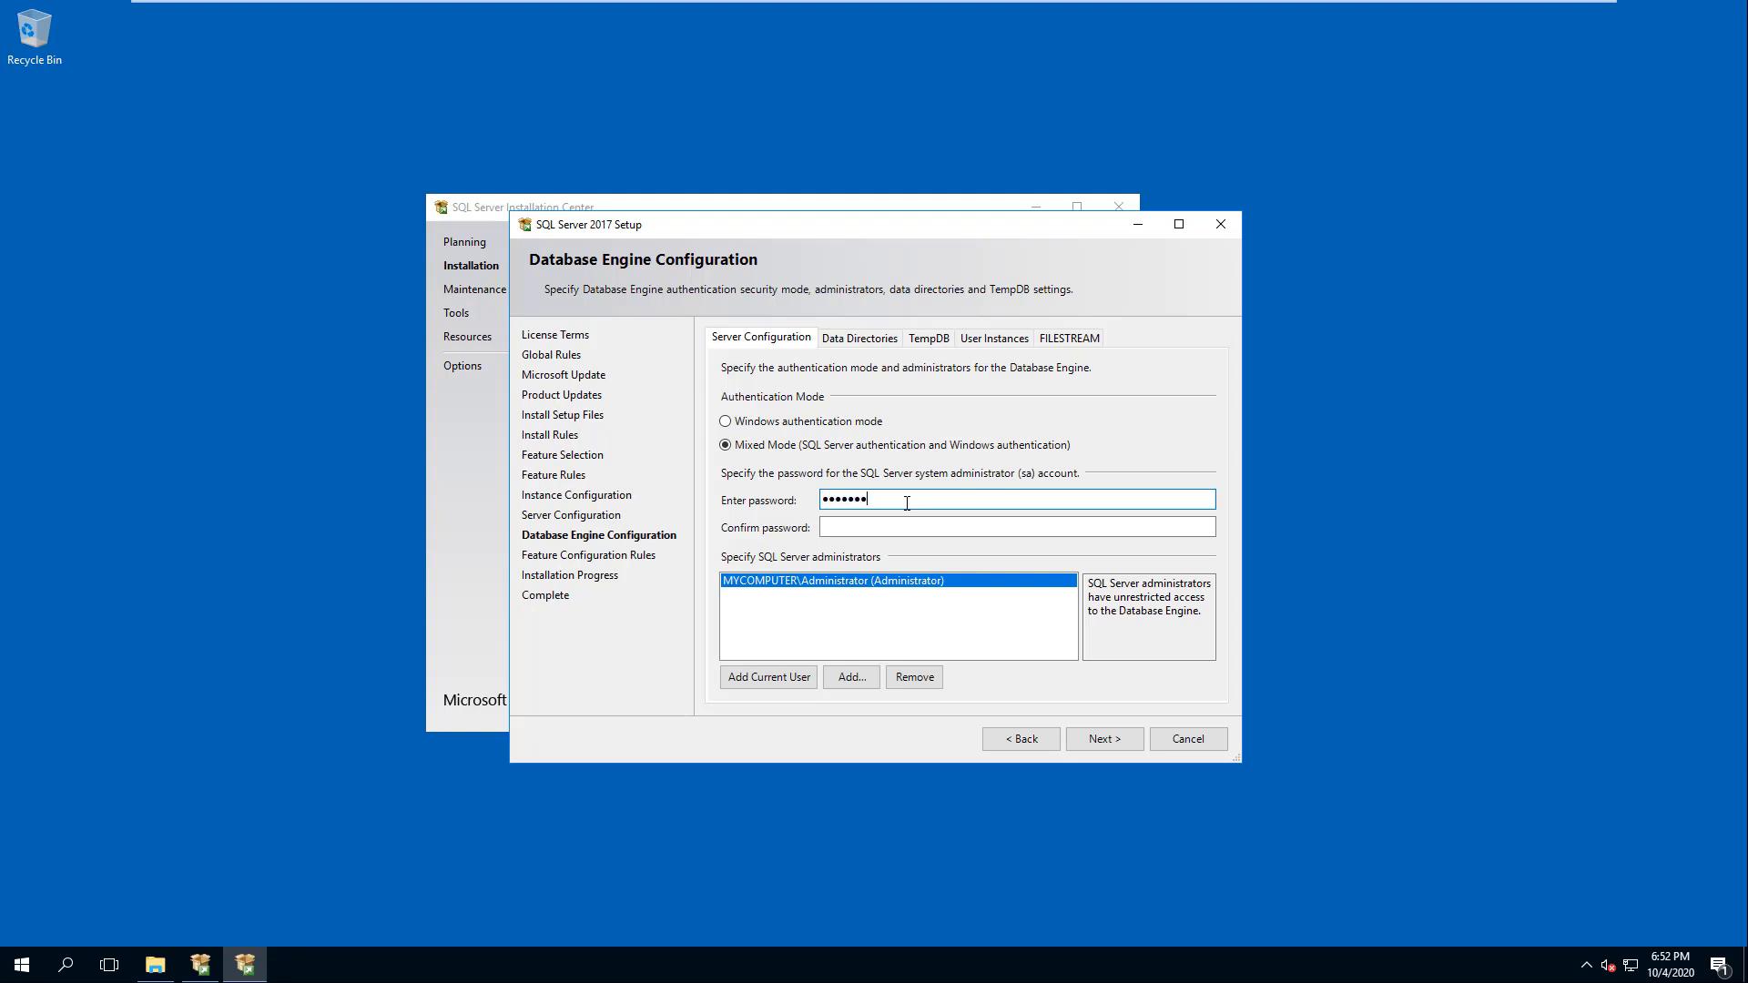
pyautogui.write('••')
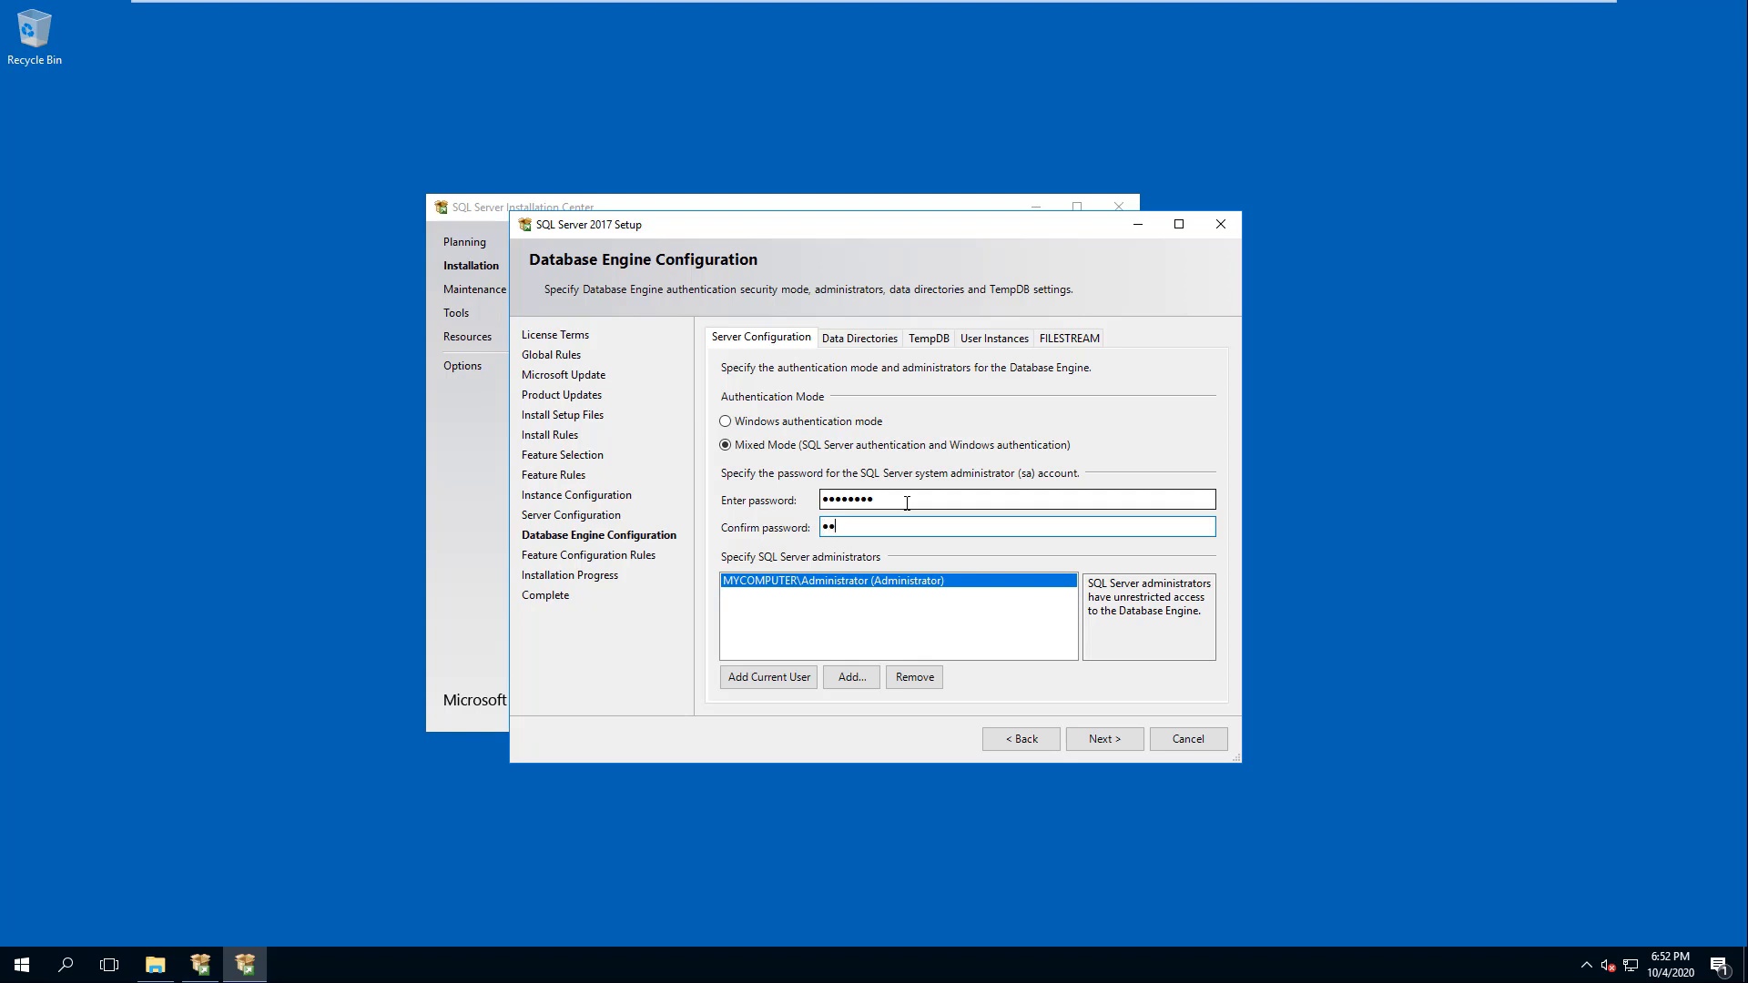
pyautogui.write('••••••')
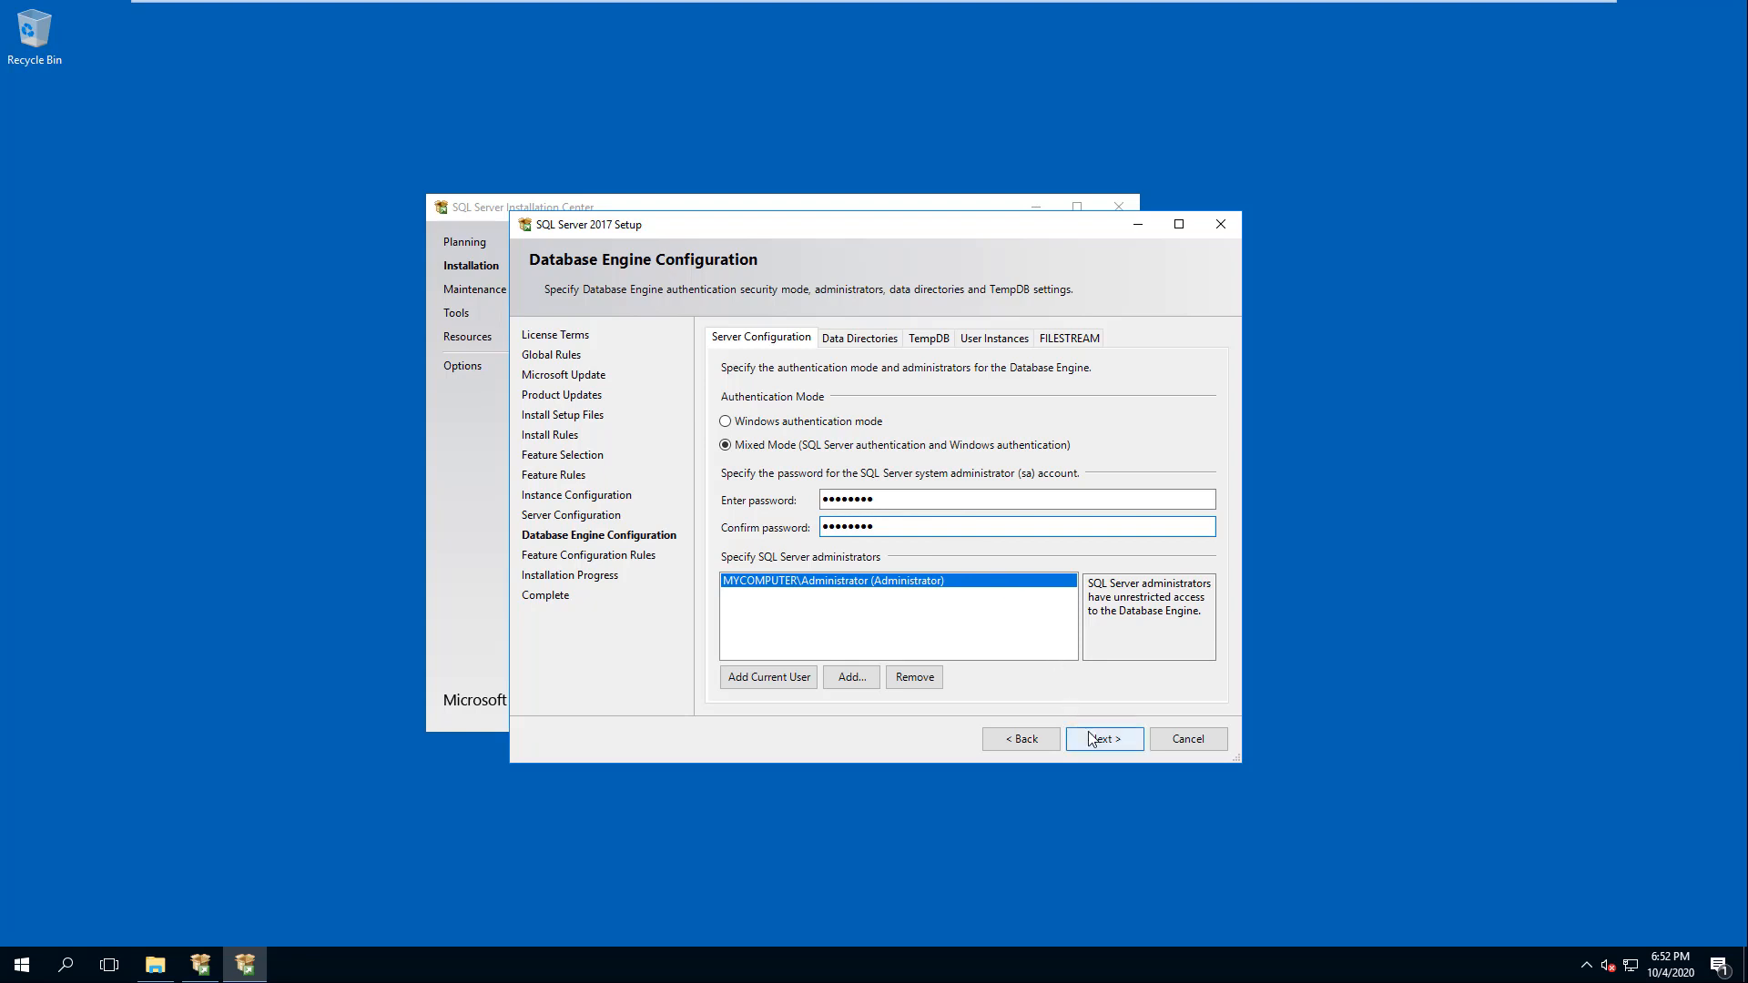
pyautogui.click(1103, 738)
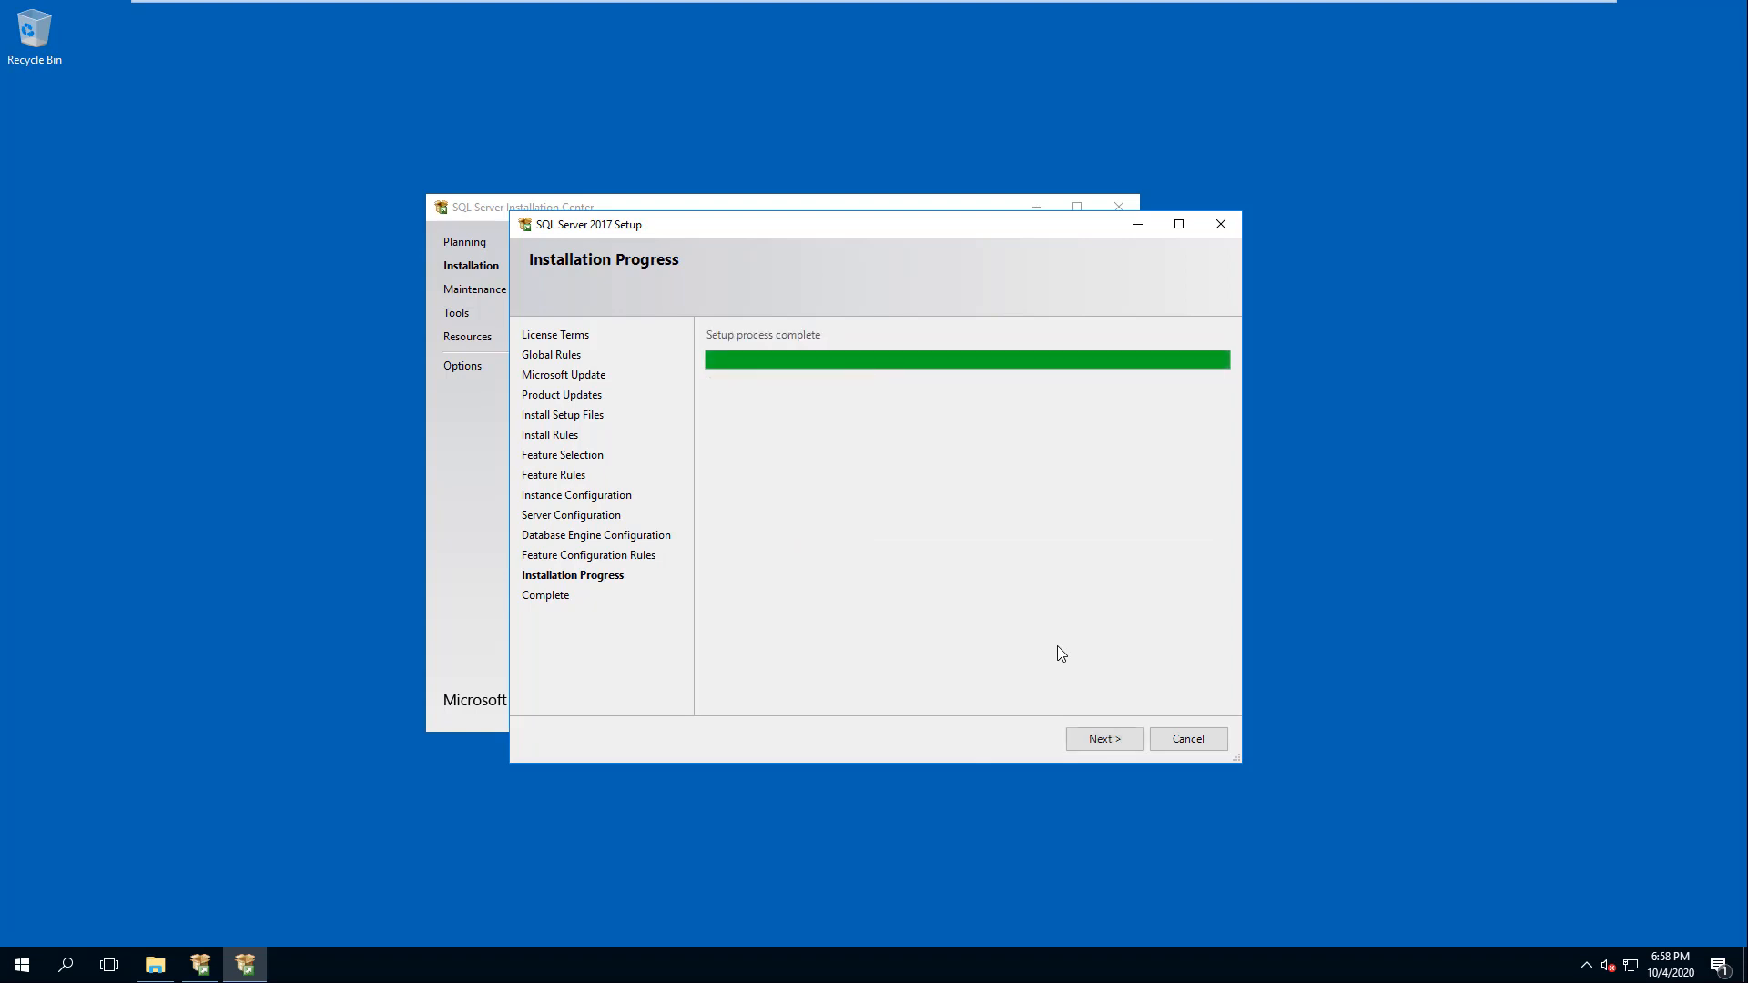
# Show the Complete page listing every feature as Succeeded
pyautogui.click(1103, 738)
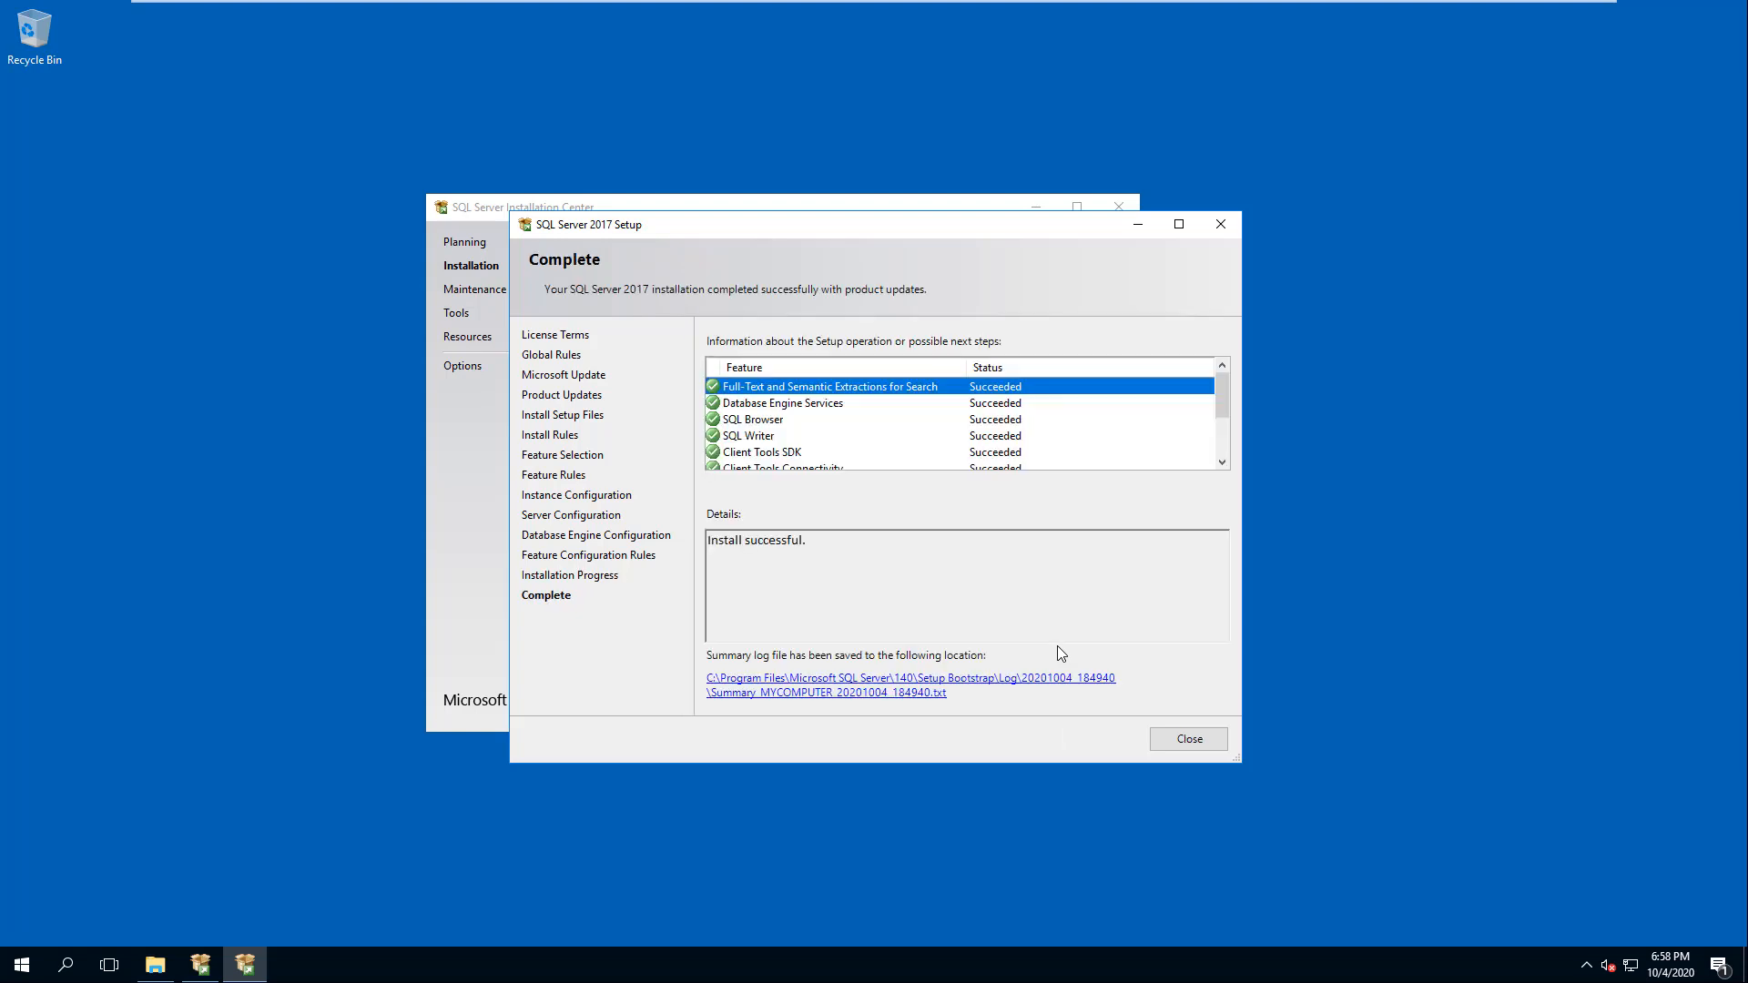
pyautogui.moveTo(834, 542)
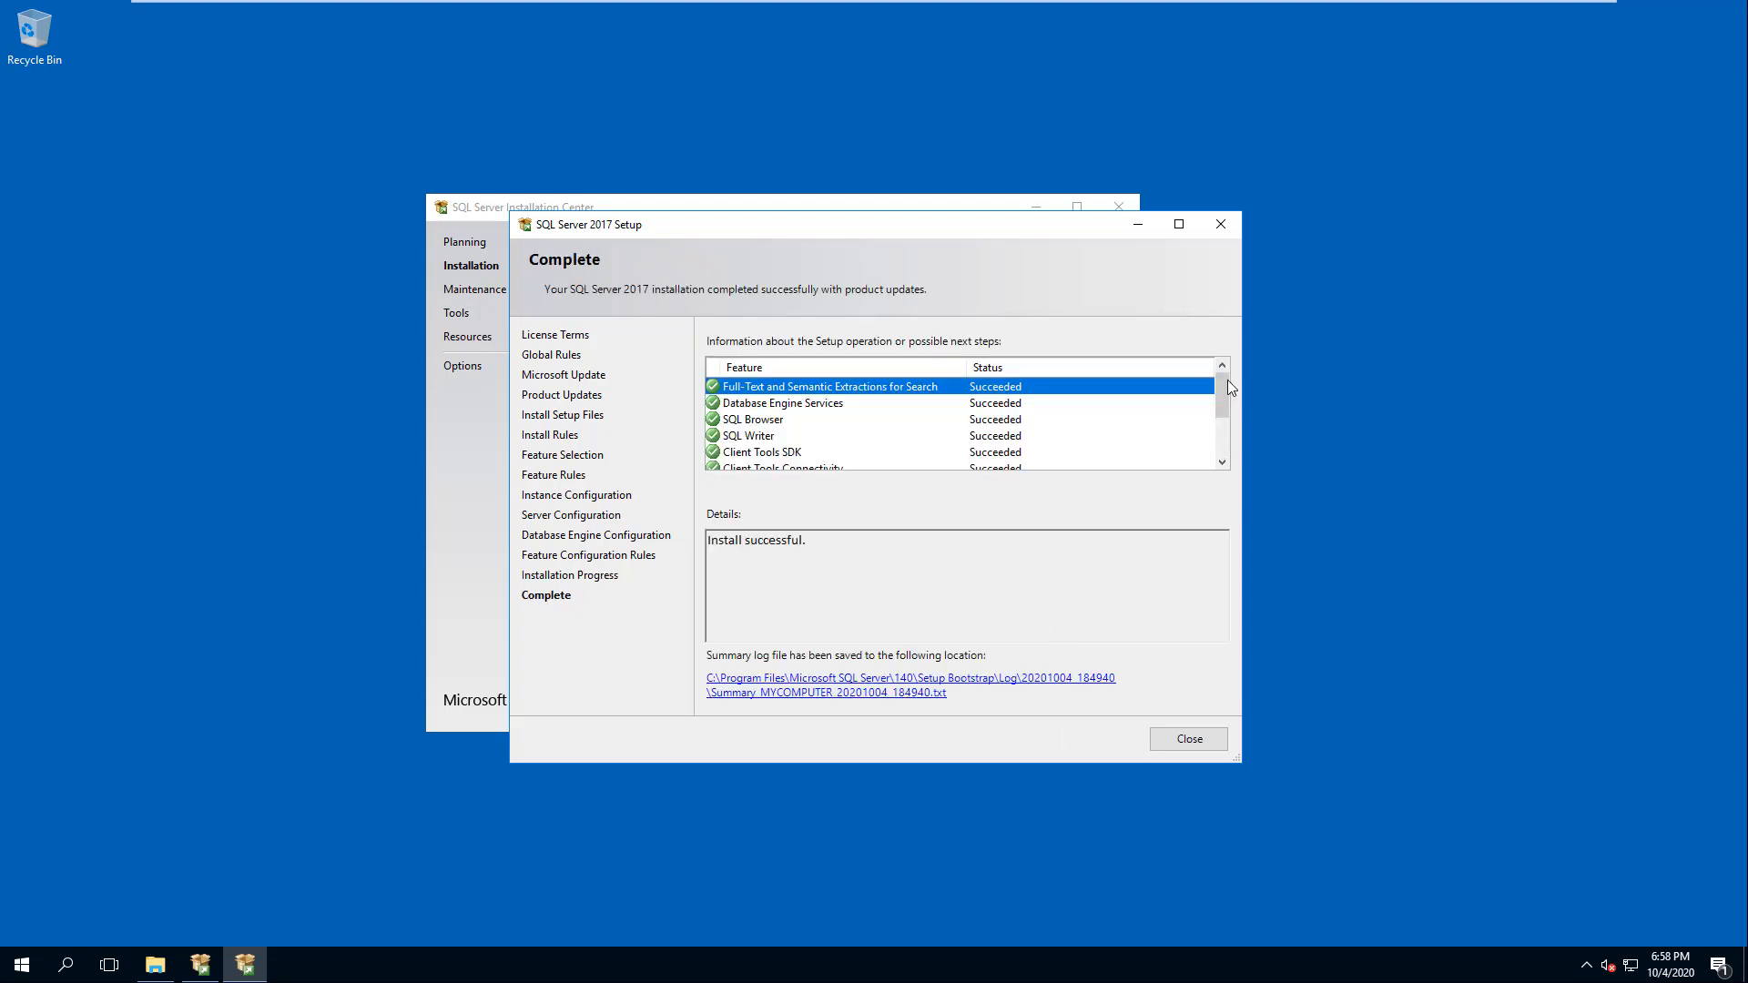
pyautogui.scroll(-3)
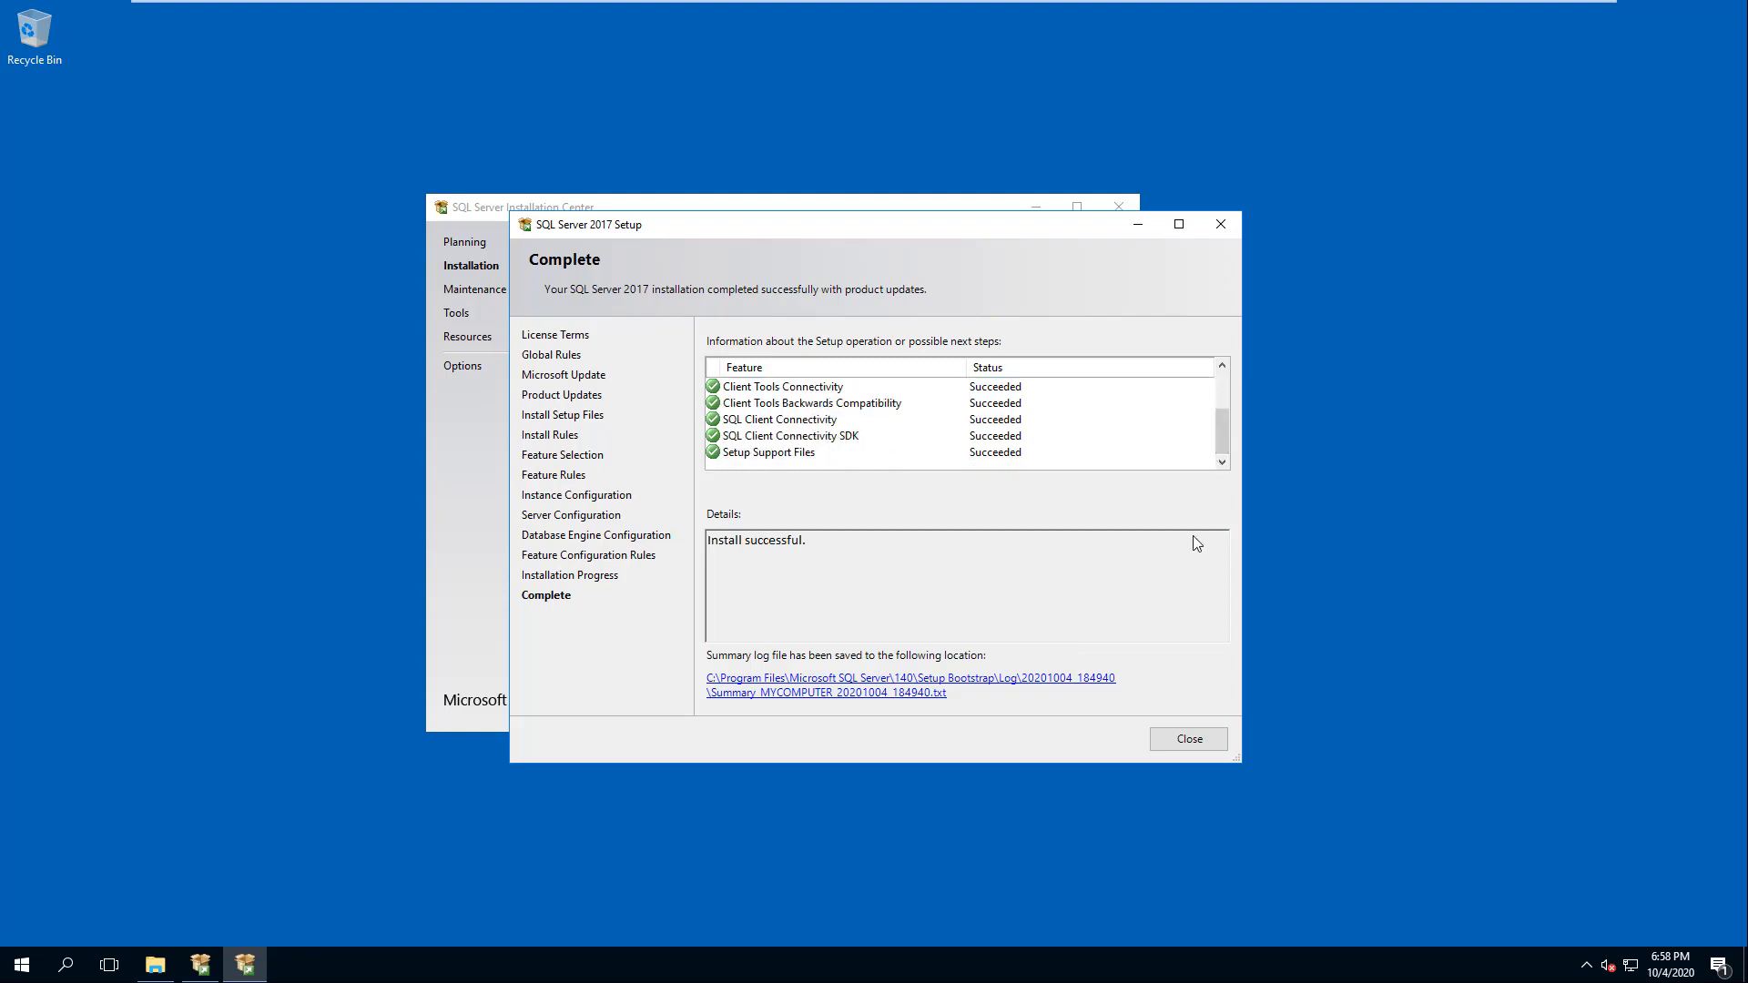